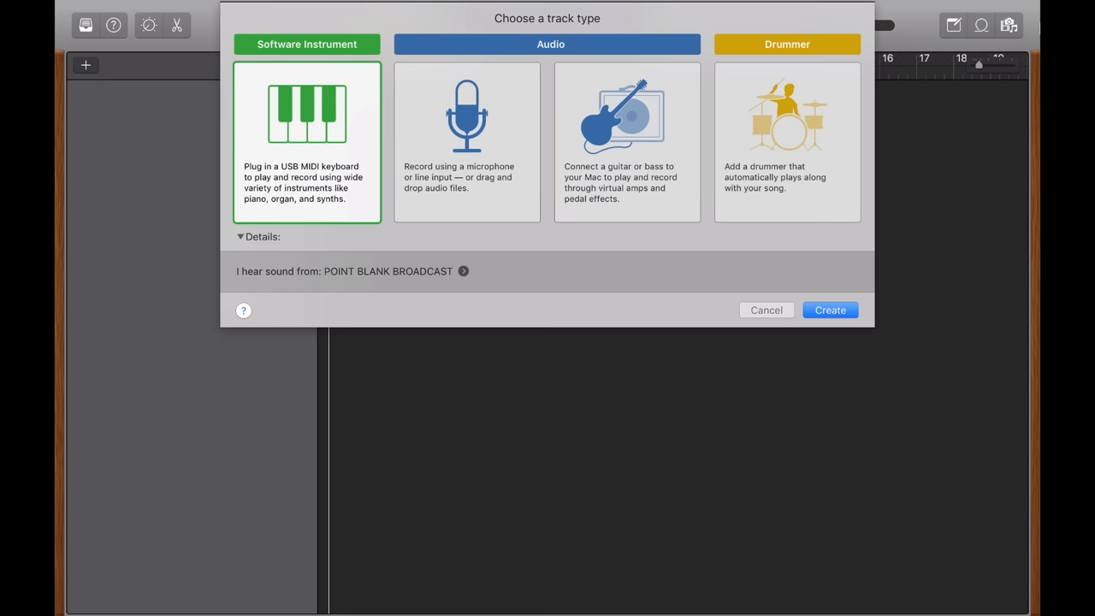
mouse_move(468, 137)
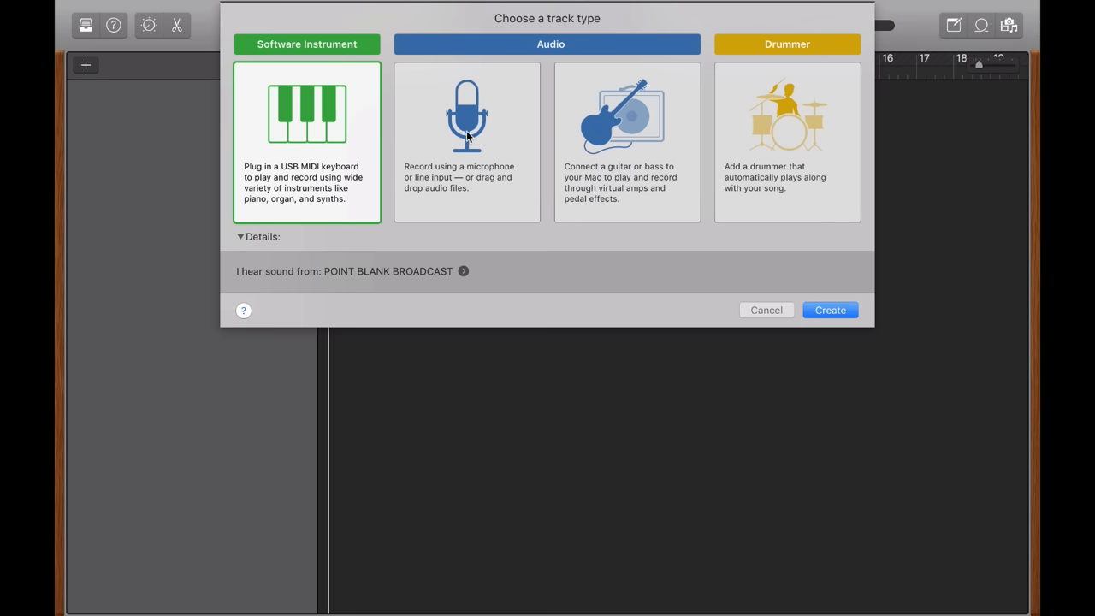
mouse_move(606, 129)
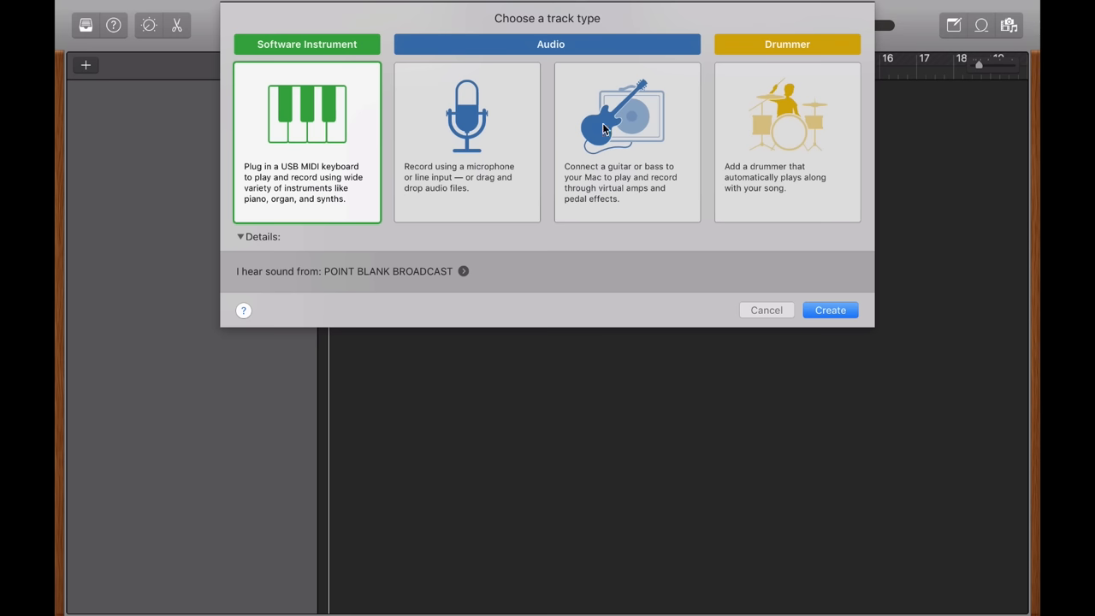
mouse_move(774, 128)
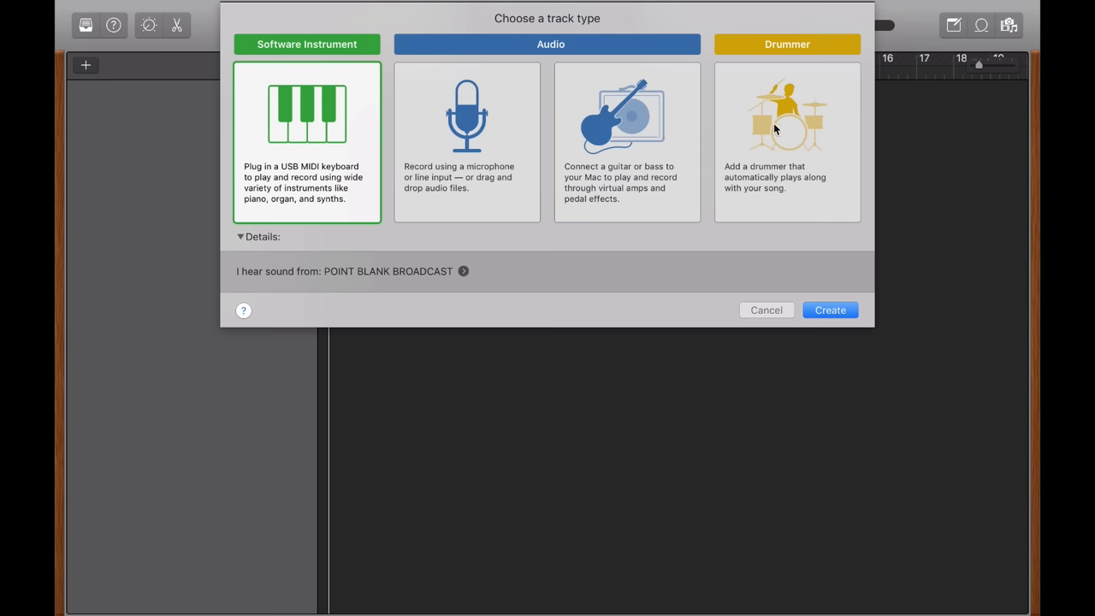
mouse_move(785, 137)
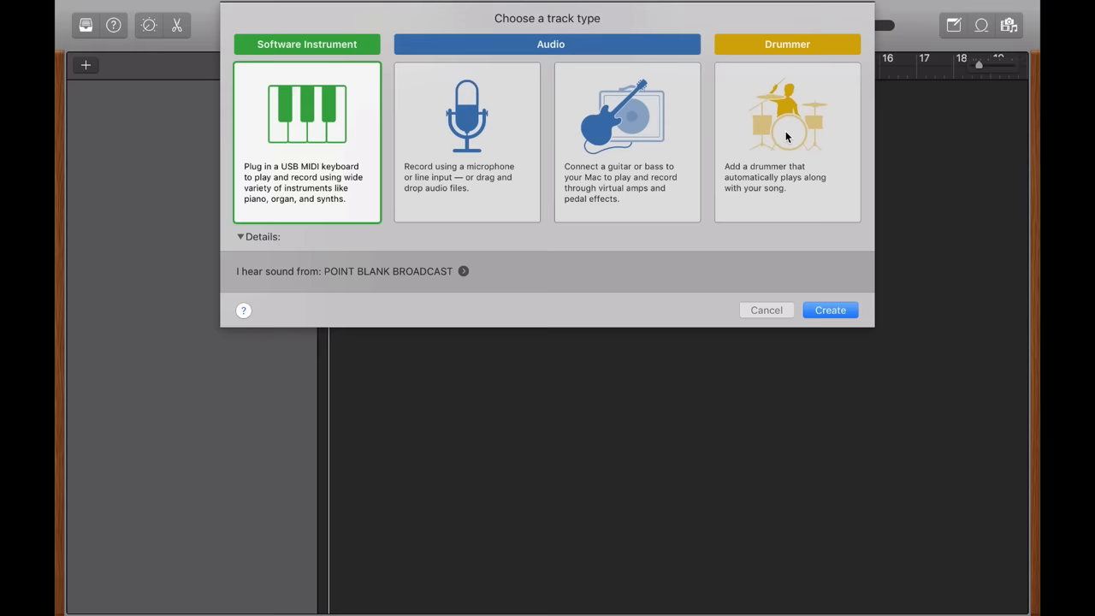
mouse_move(830, 309)
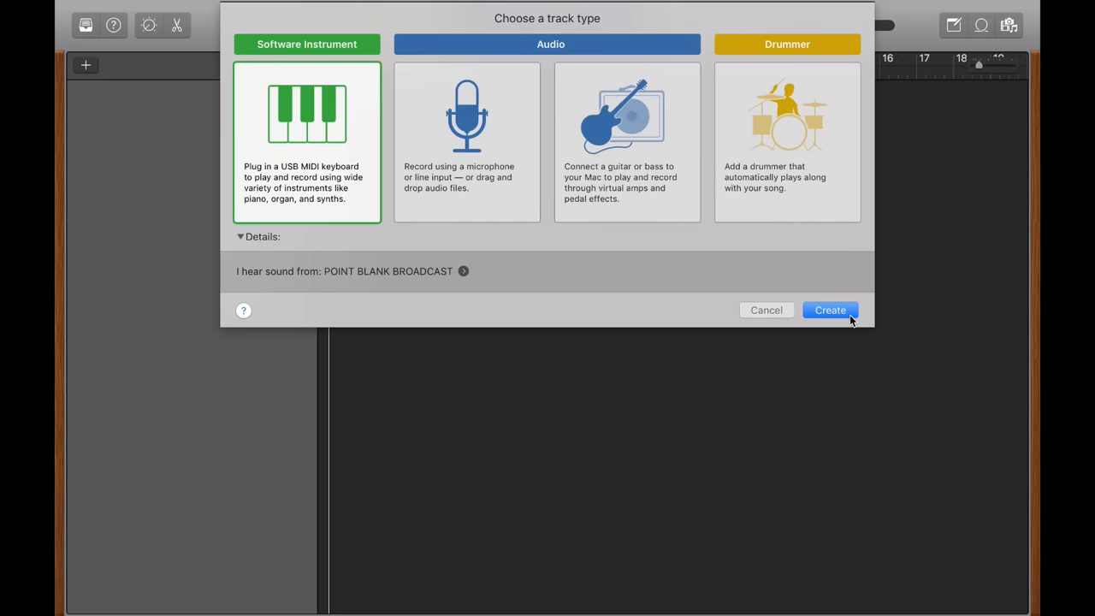
- Create a software instrument track loaded with the Classic Electric Piano sound
click(830, 309)
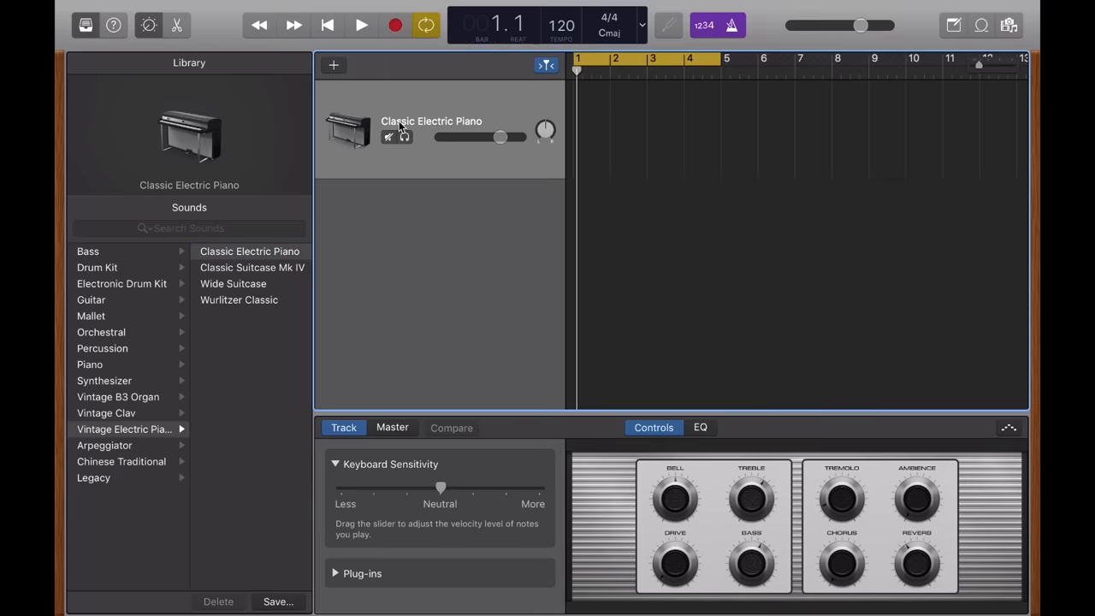
mouse_move(432, 121)
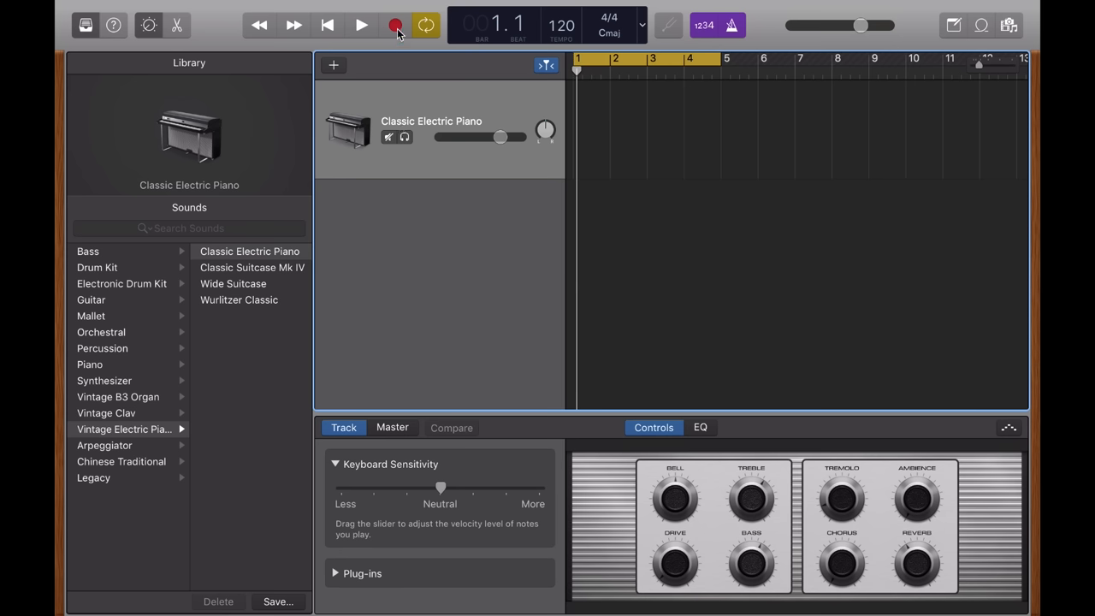
mouse_move(395, 25)
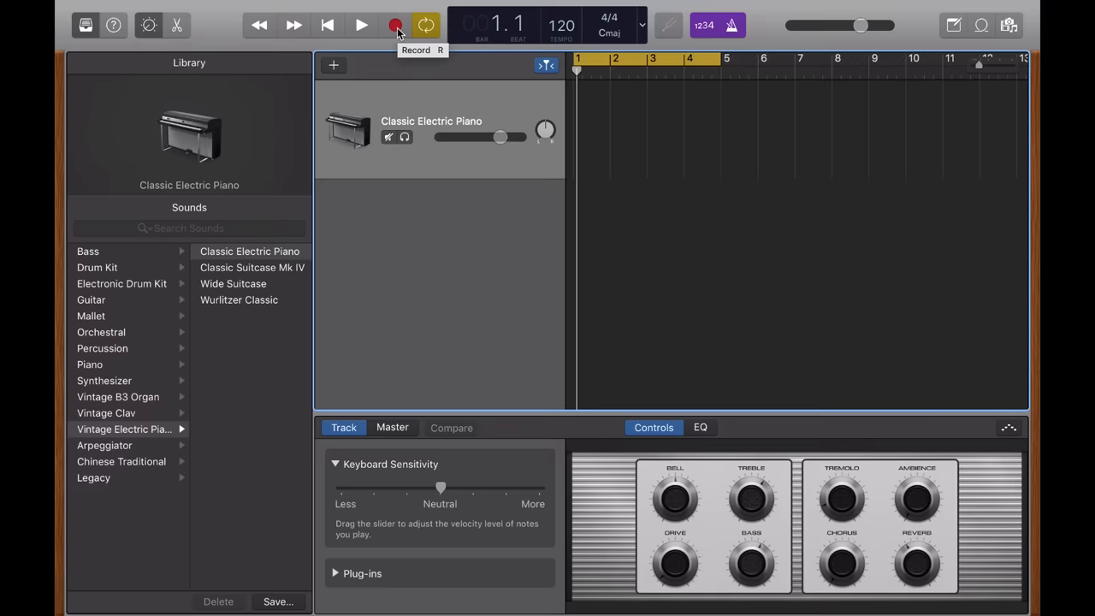
- Record a four-bar Wurlitzer Classic chord region on the electric piano track
click(395, 24)
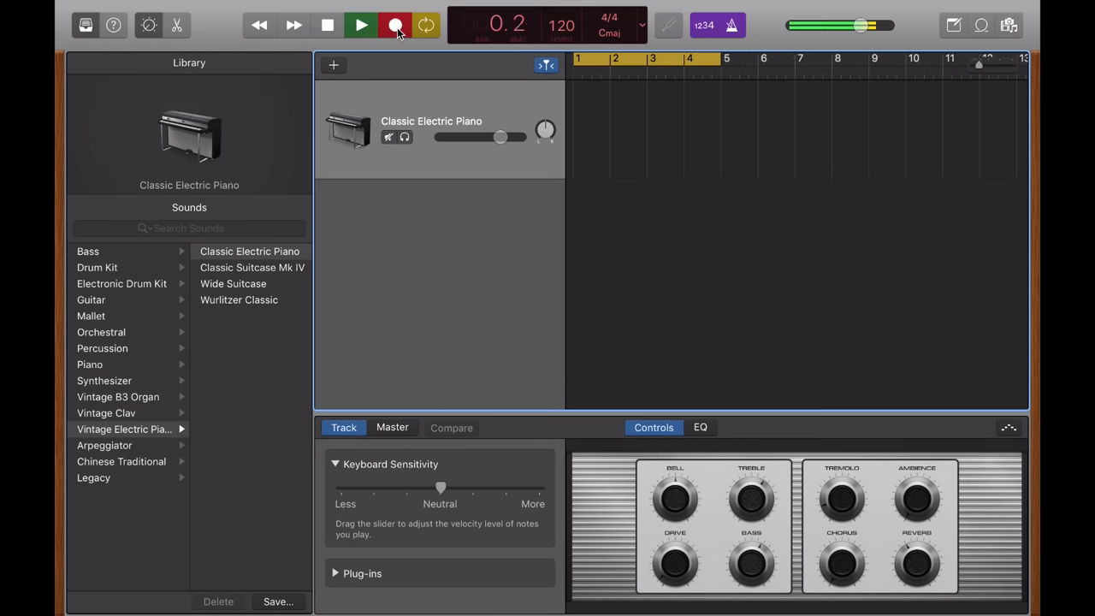
click(396, 24)
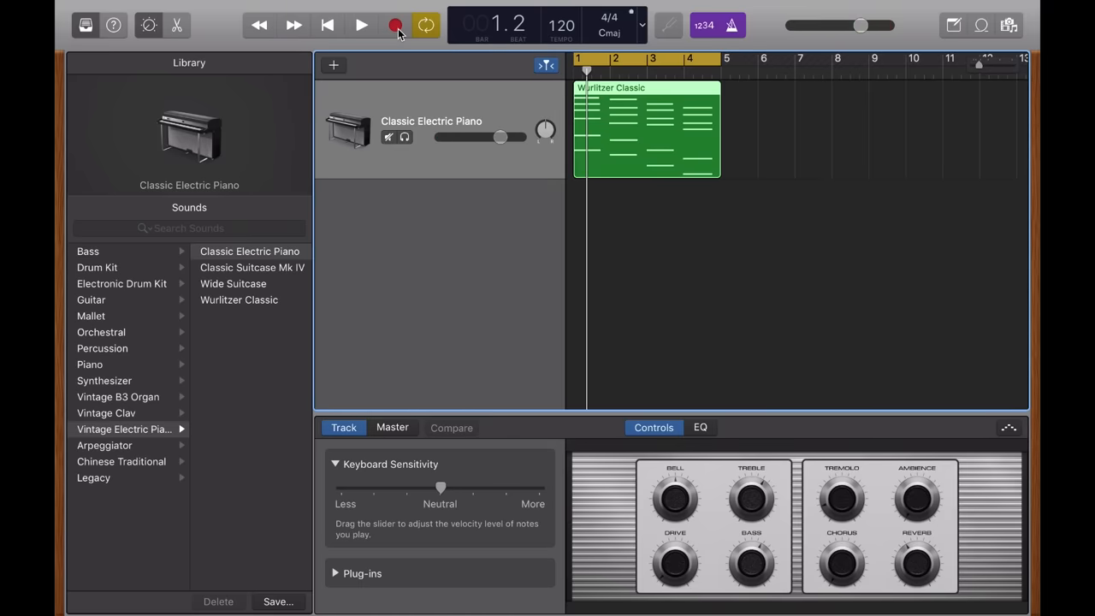
mouse_move(85, 27)
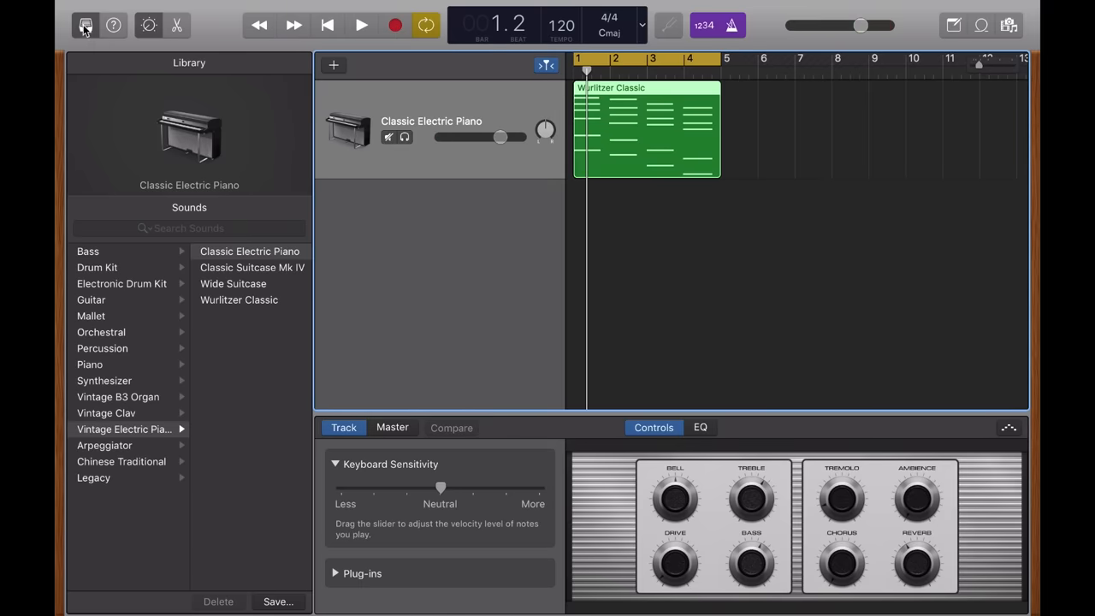
- Hide the sound library, leaving only the electric piano track and its region
click(85, 25)
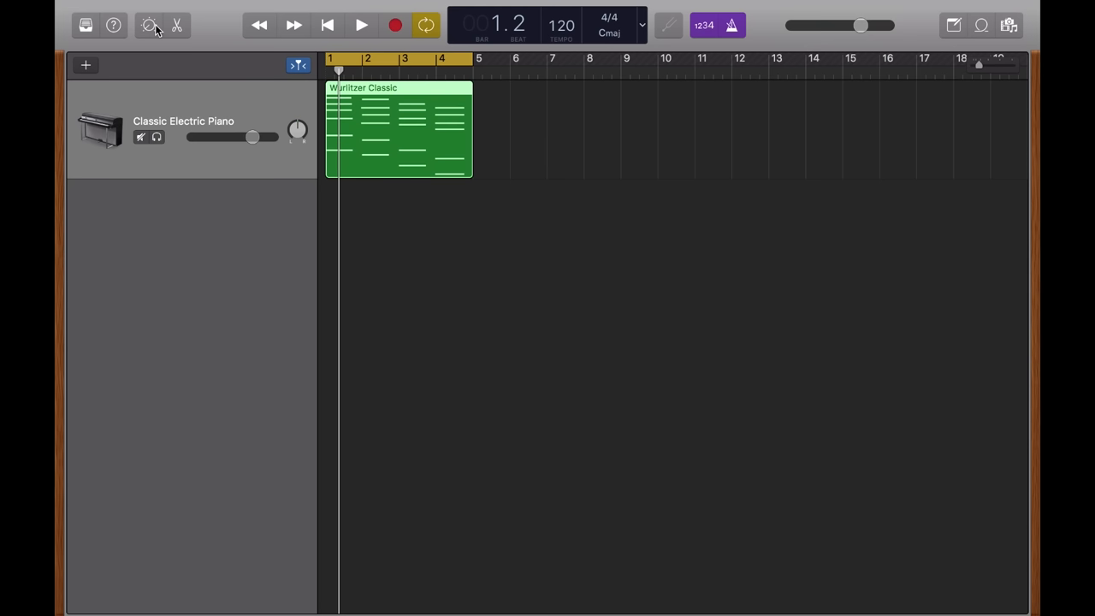
mouse_move(178, 34)
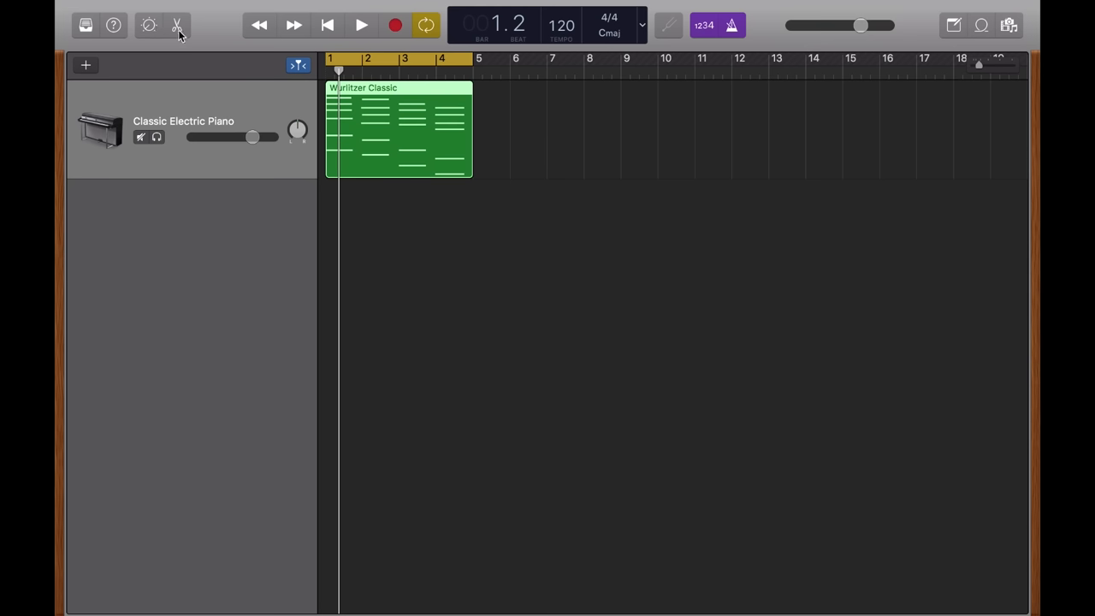
mouse_move(177, 25)
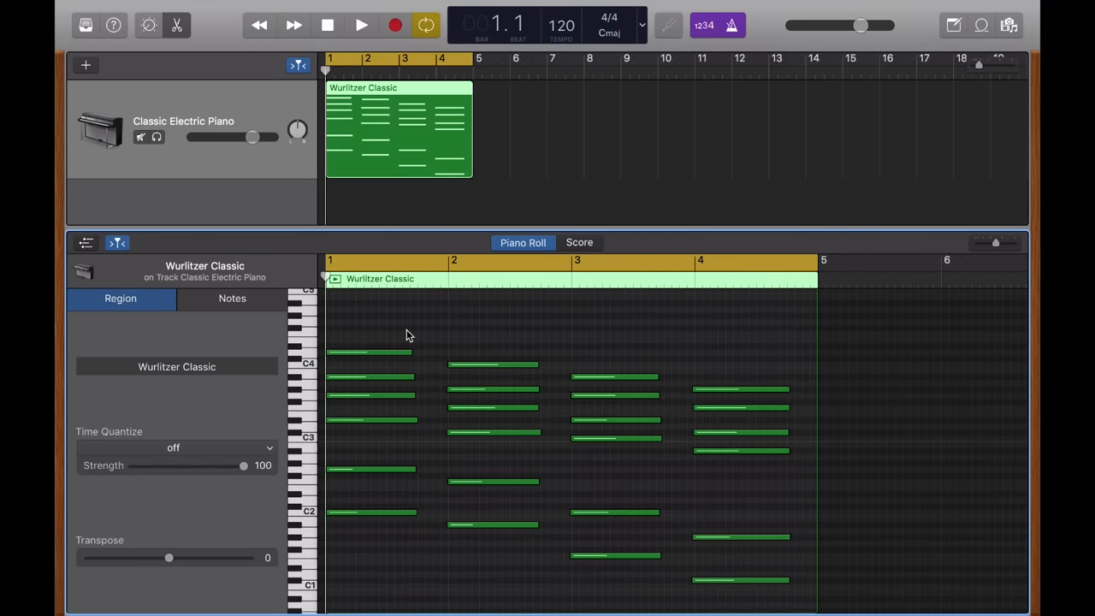
- Play back the recorded chords, stop, and select all 24 chord notes for lengthening
key(space)
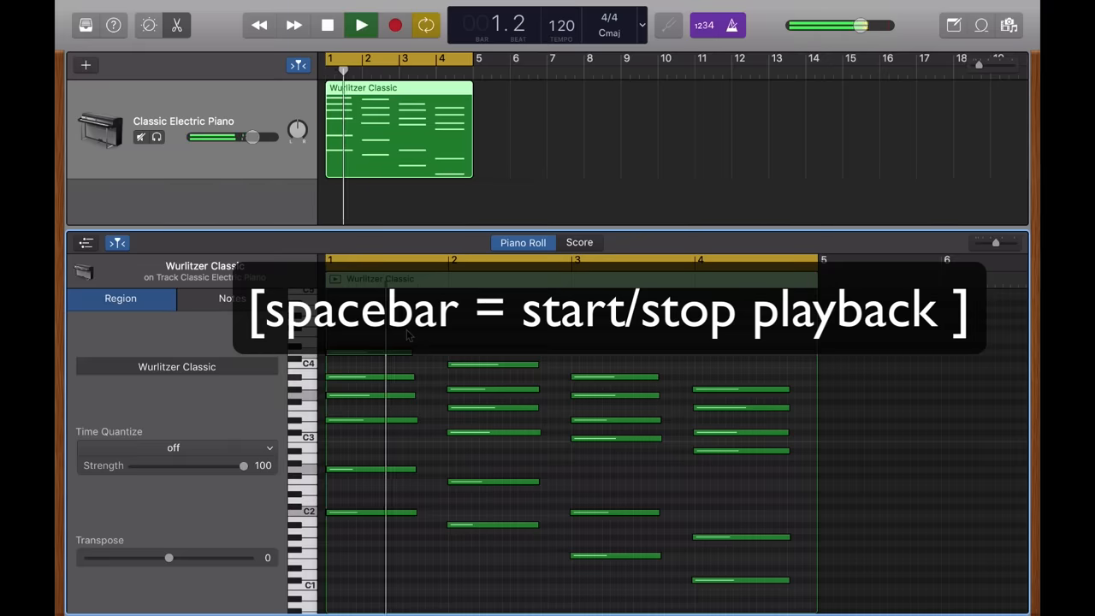
key(space)
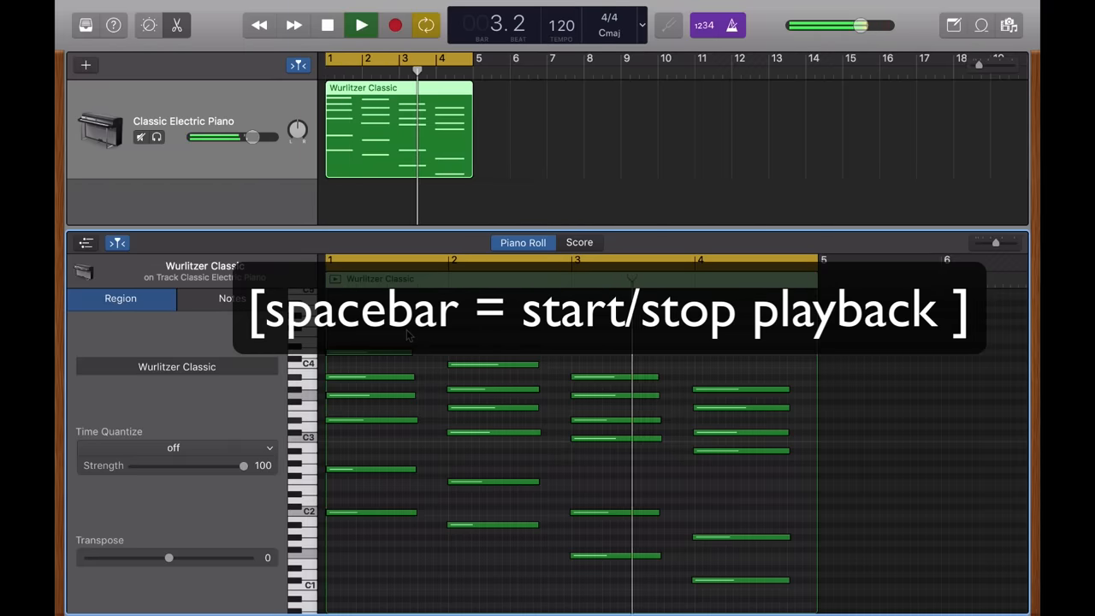
key(space)
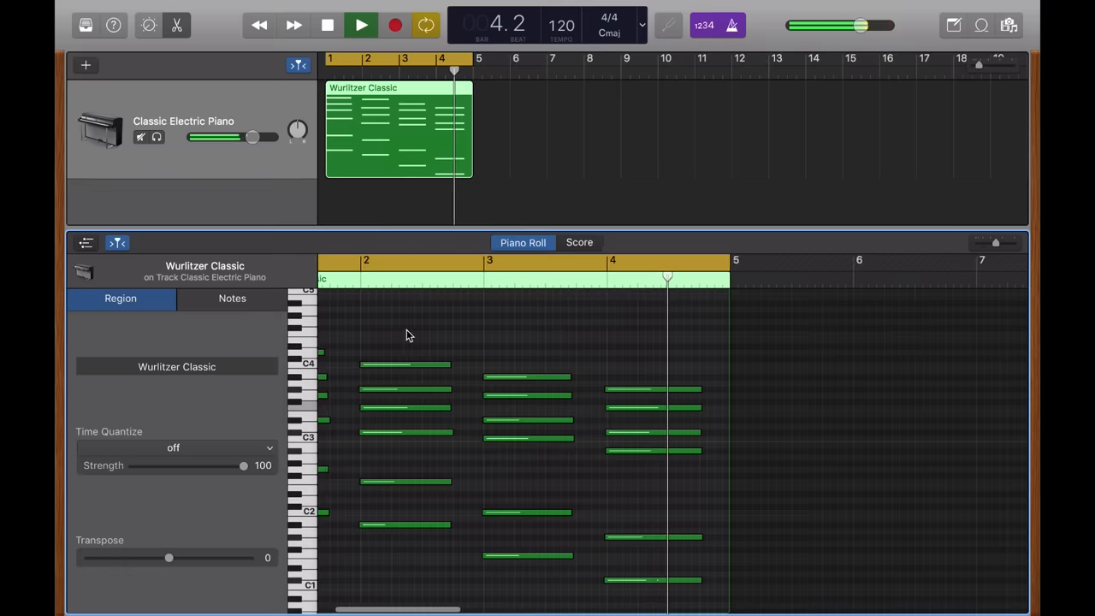
click(327, 25)
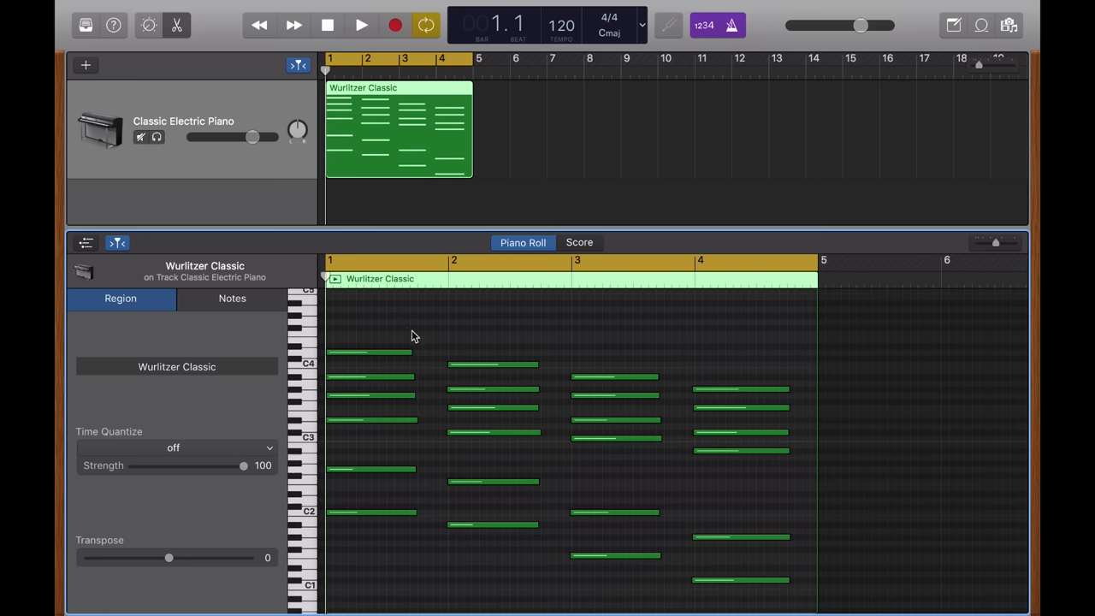
click(395, 324)
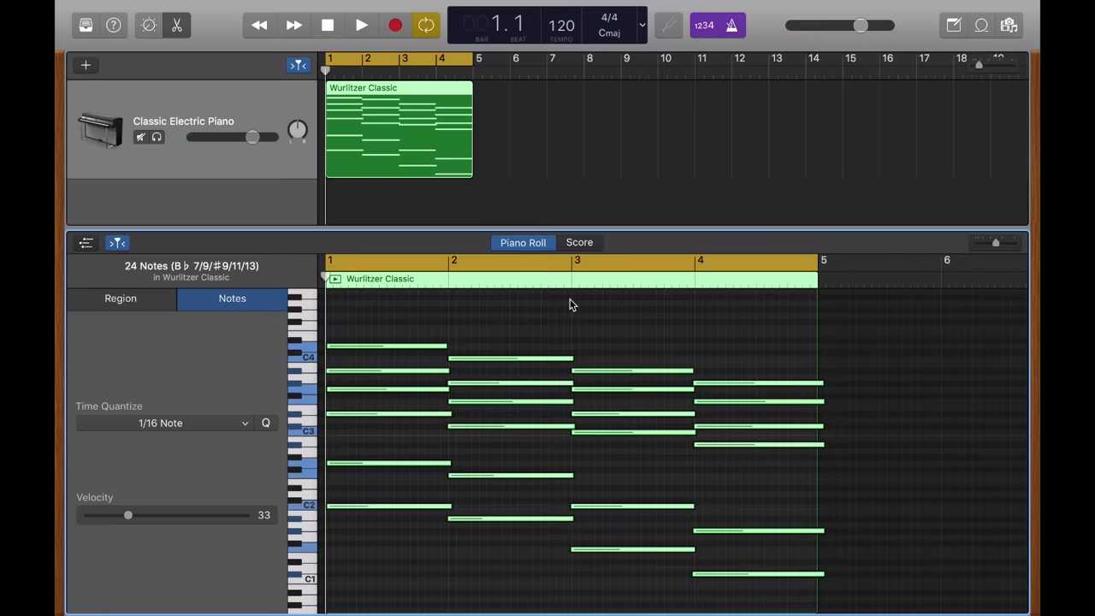
- Inspect note timing near bar 4 and quantize the chord notes to 1/16 Note
click(361, 25)
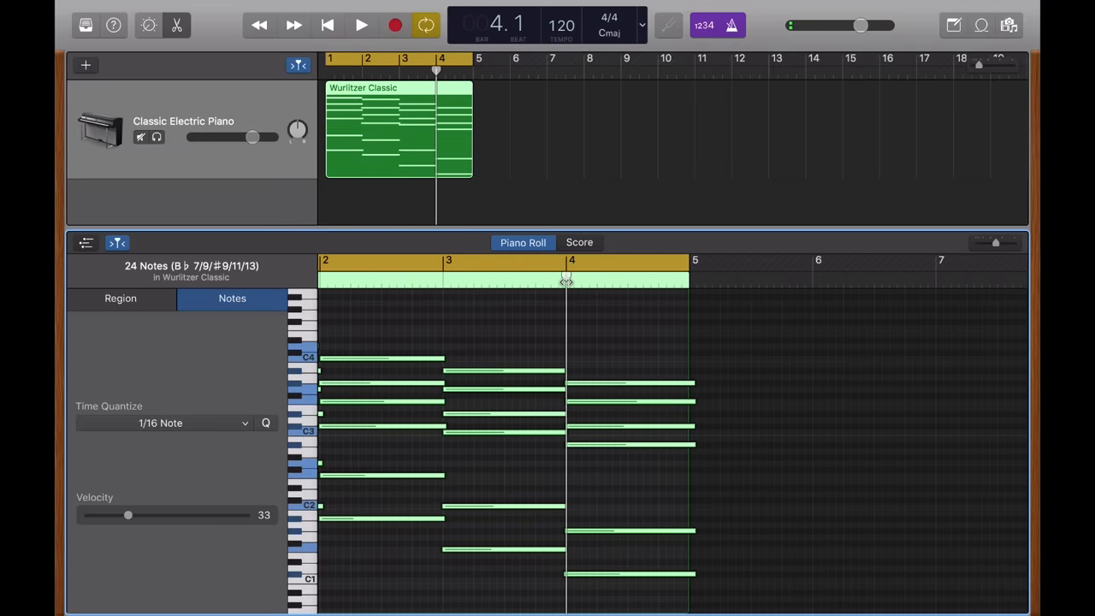
key(cmd+right)
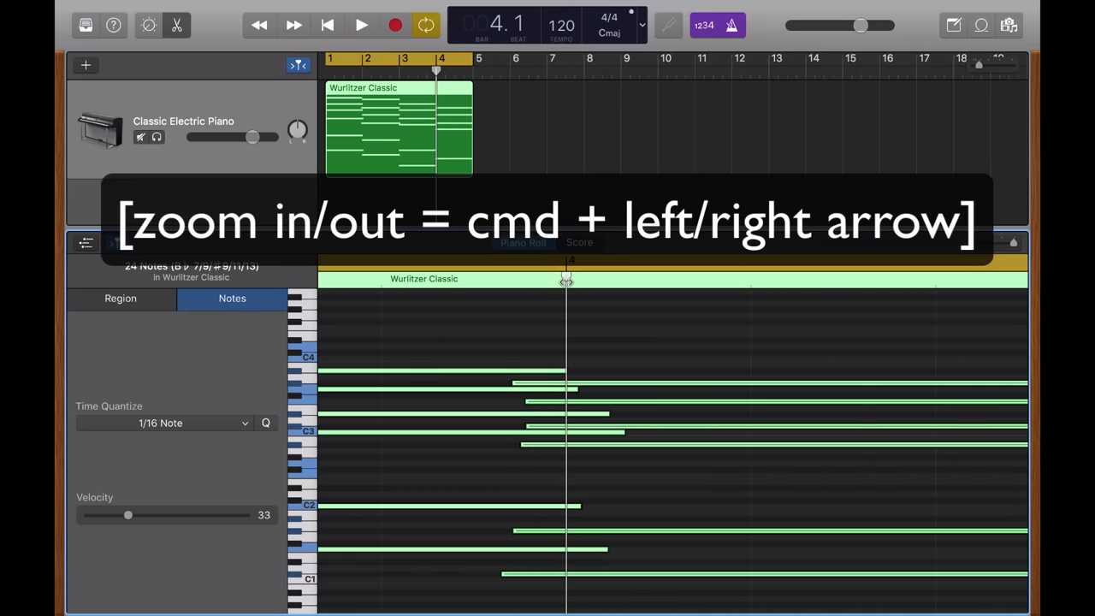
key(cmd+right)
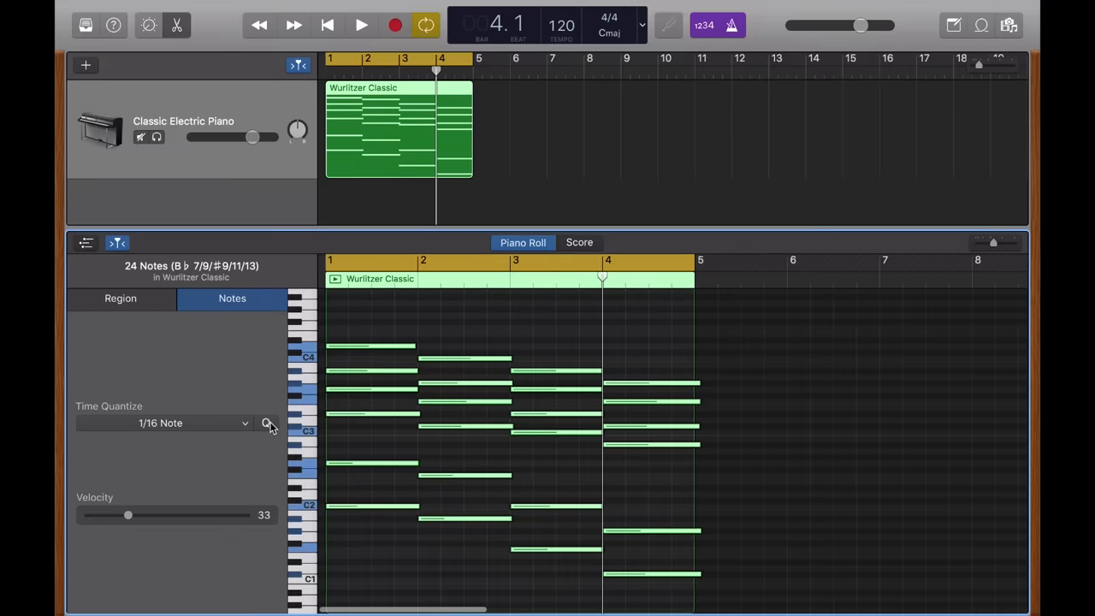
click(327, 24)
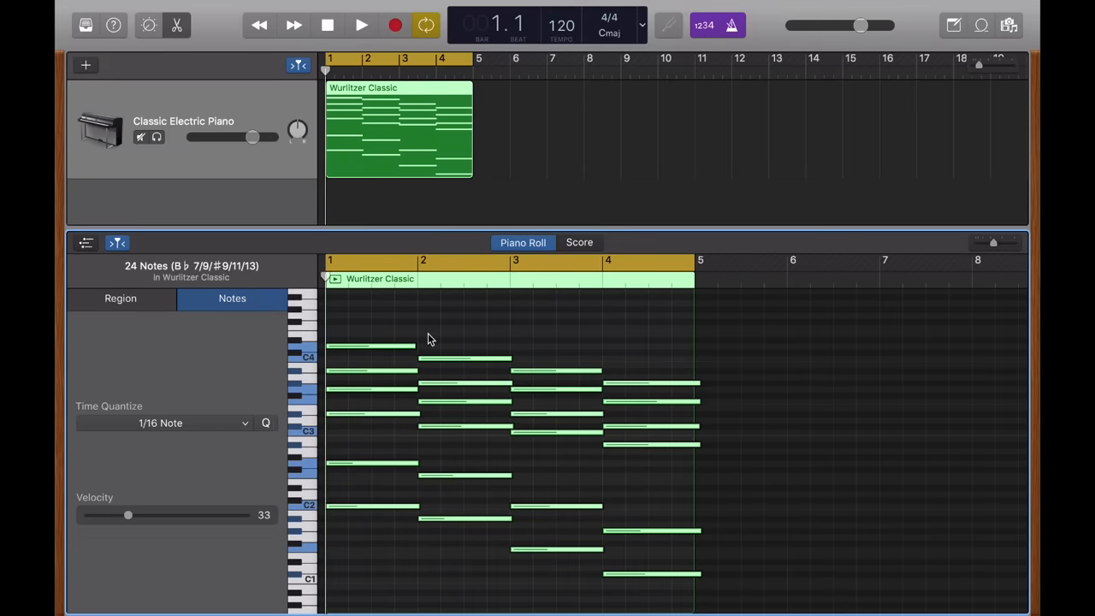
click(120, 298)
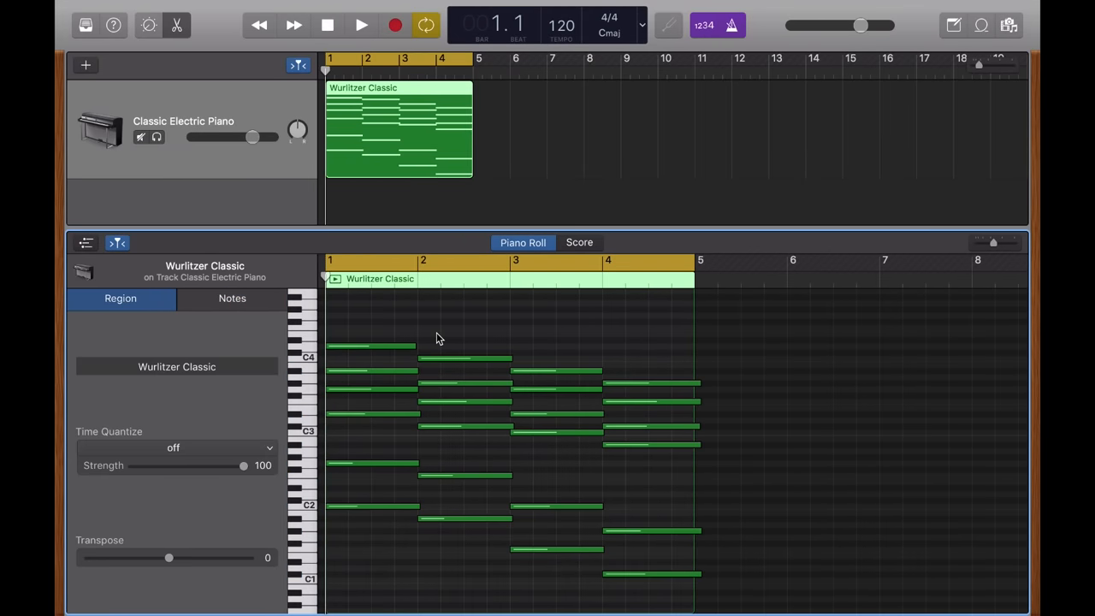
mouse_move(391, 325)
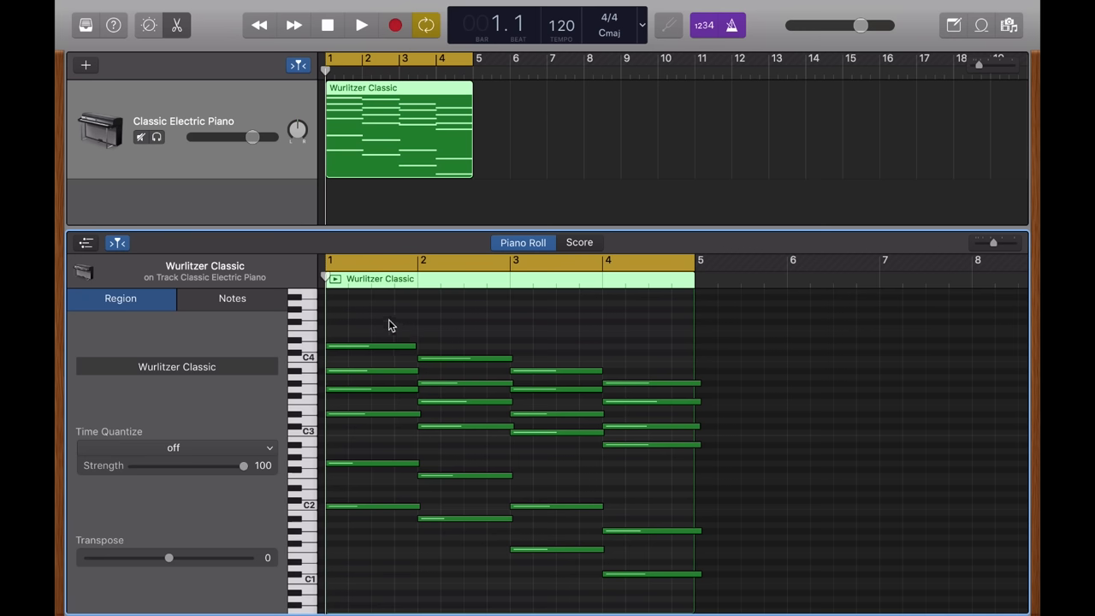
mouse_move(389, 320)
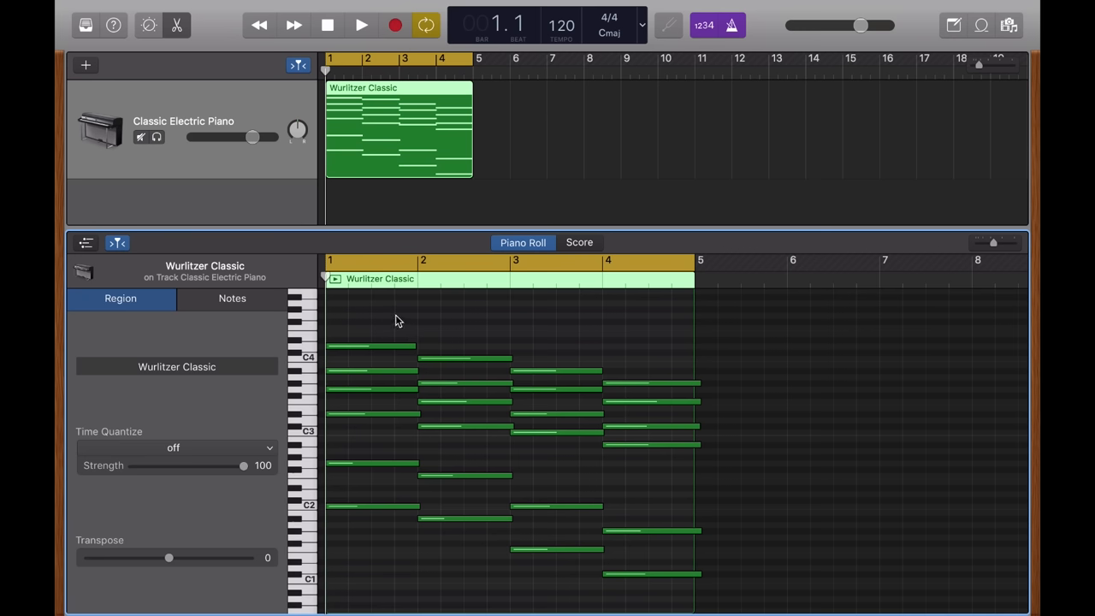
mouse_move(392, 329)
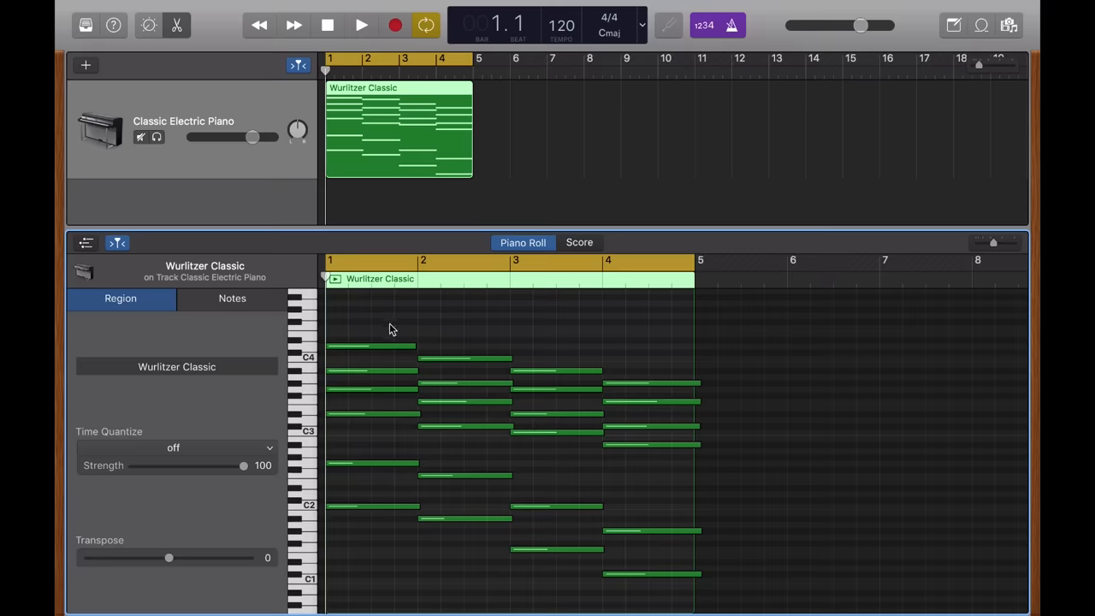
click(370, 346)
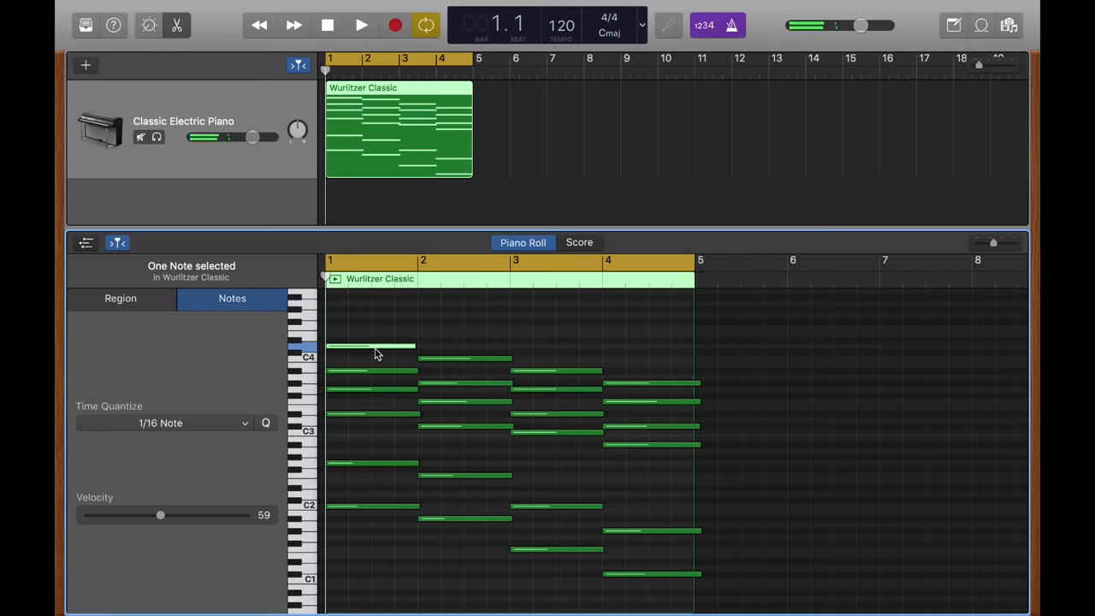
mouse_move(381, 347)
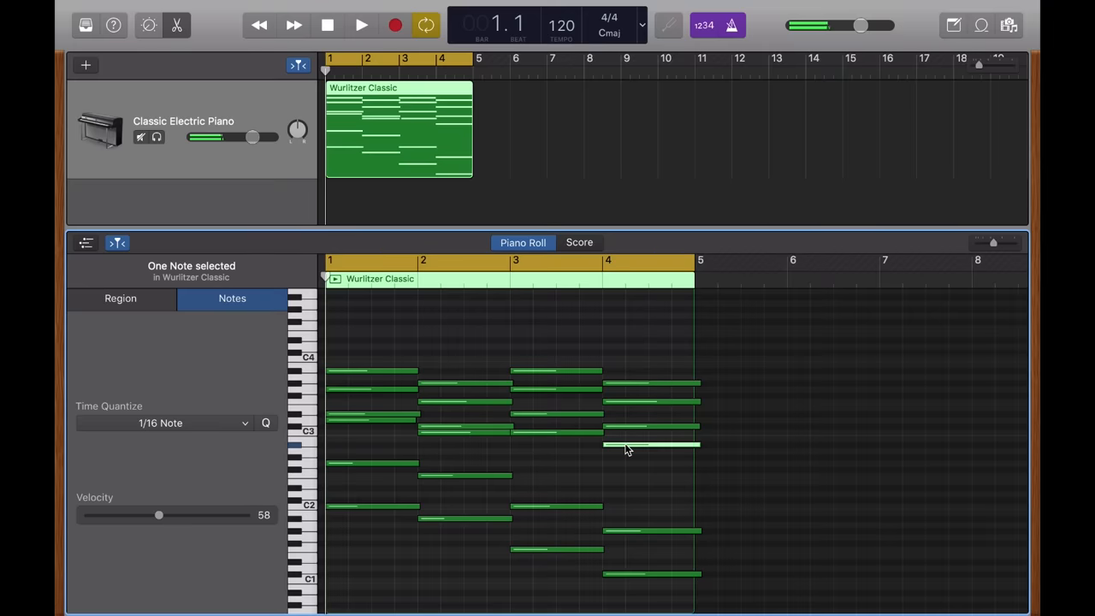
drag(650, 445, 650, 369)
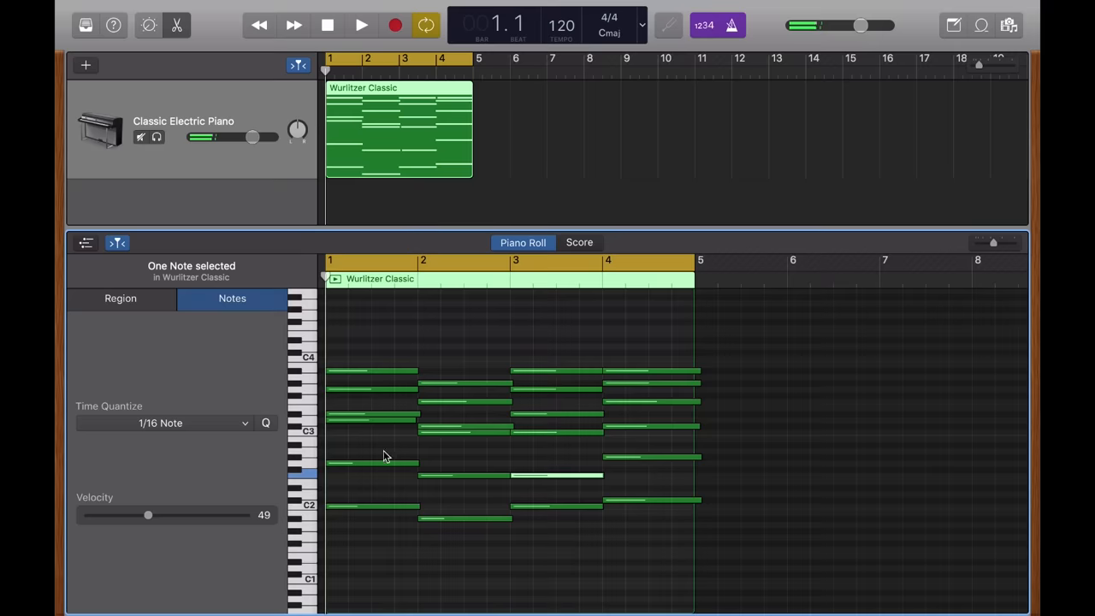
click(120, 298)
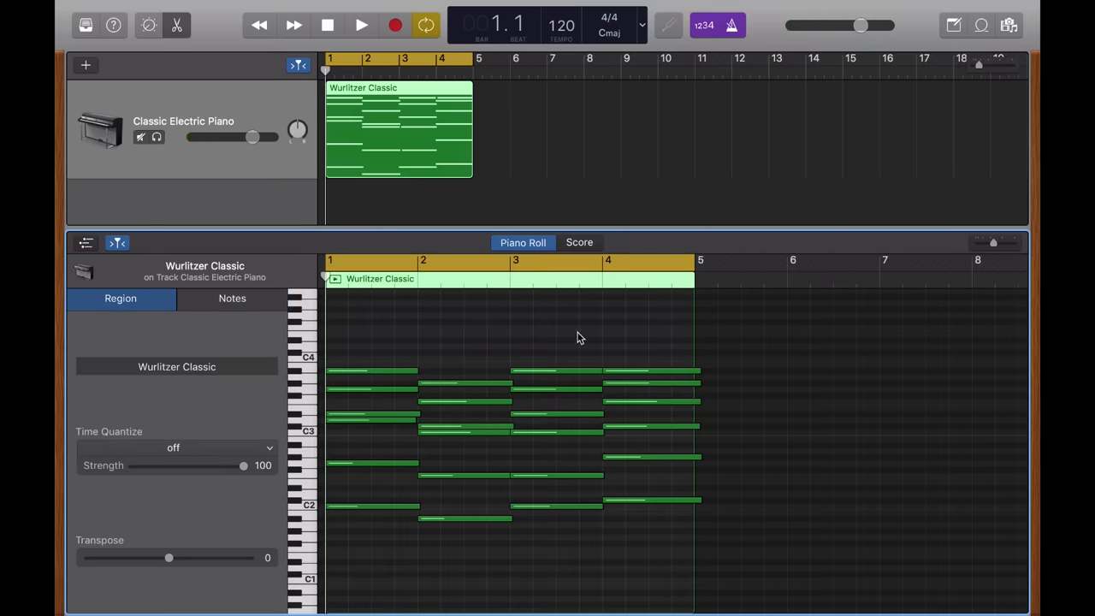
click(361, 24)
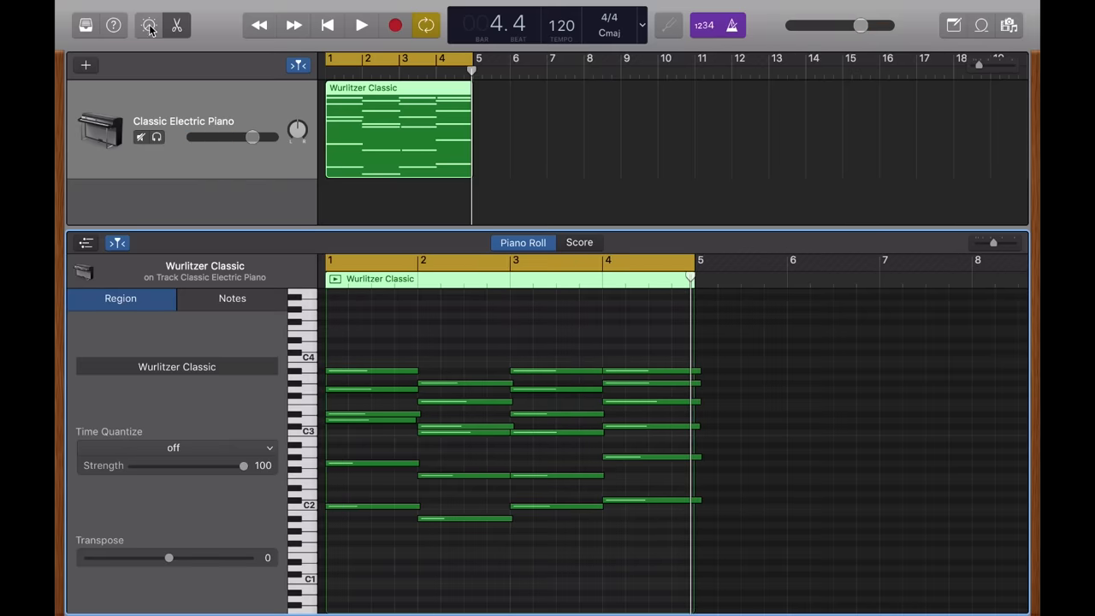
- Show the electric piano's Smart Controls and audition the chords
click(148, 25)
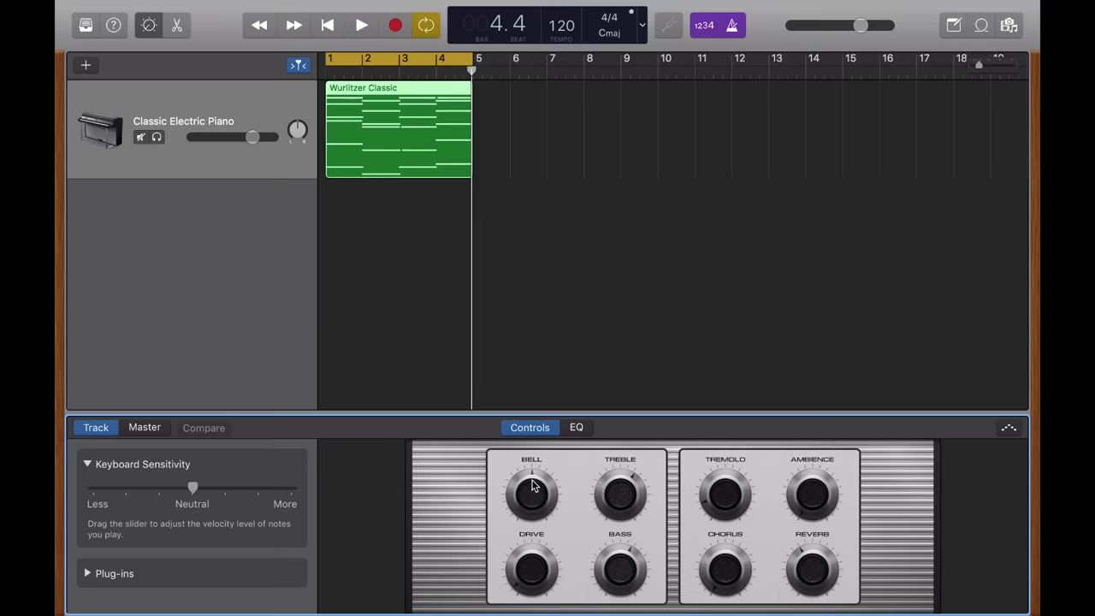
click(361, 24)
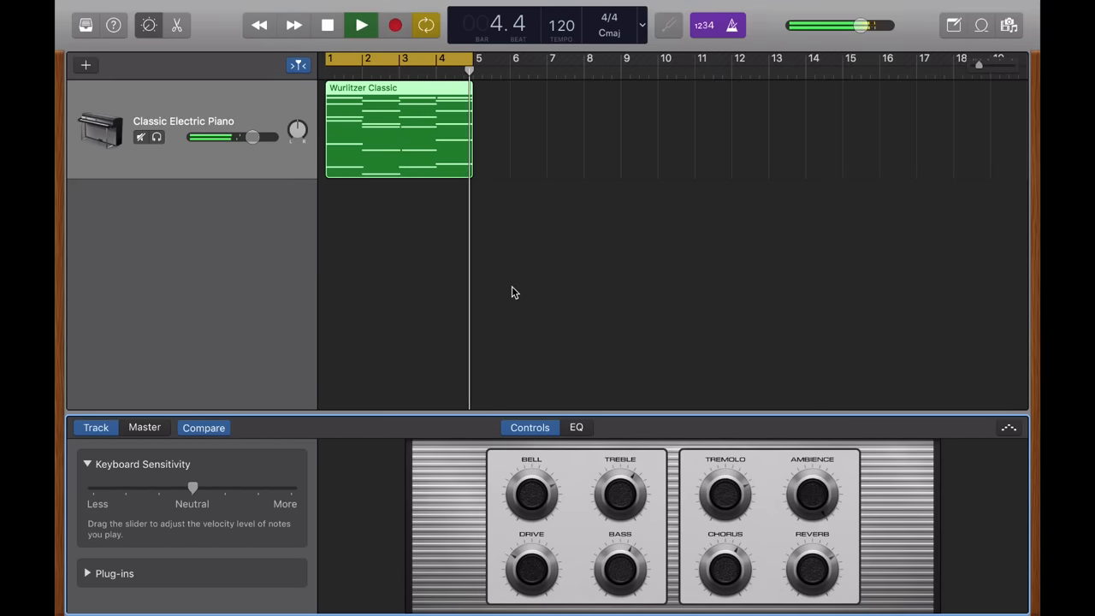
click(328, 25)
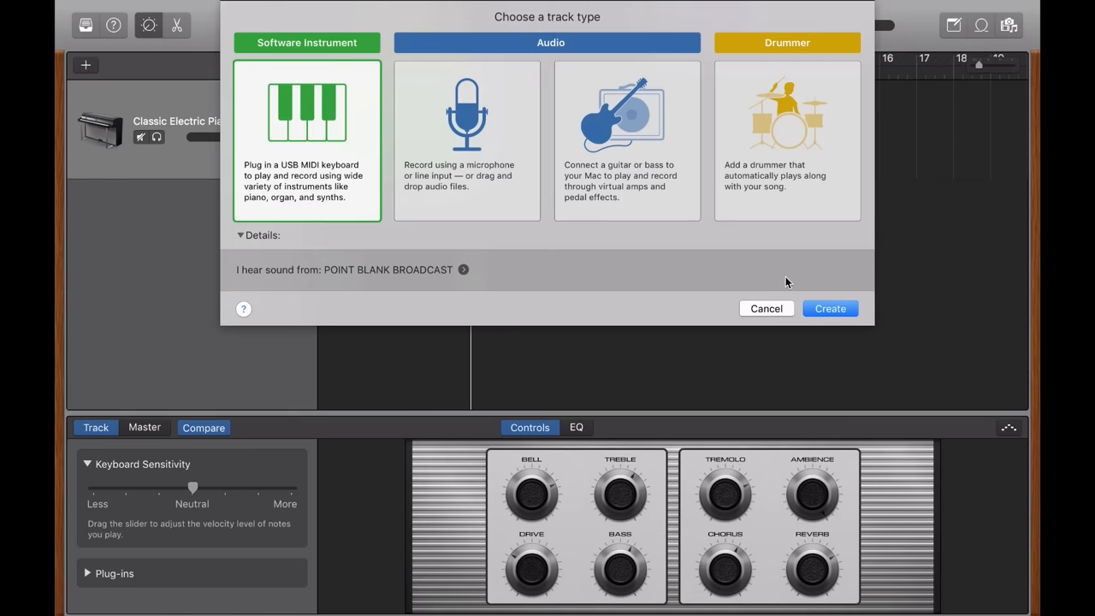
- Add a new software instrument track and browse the Synthesizer bass sounds
click(85, 25)
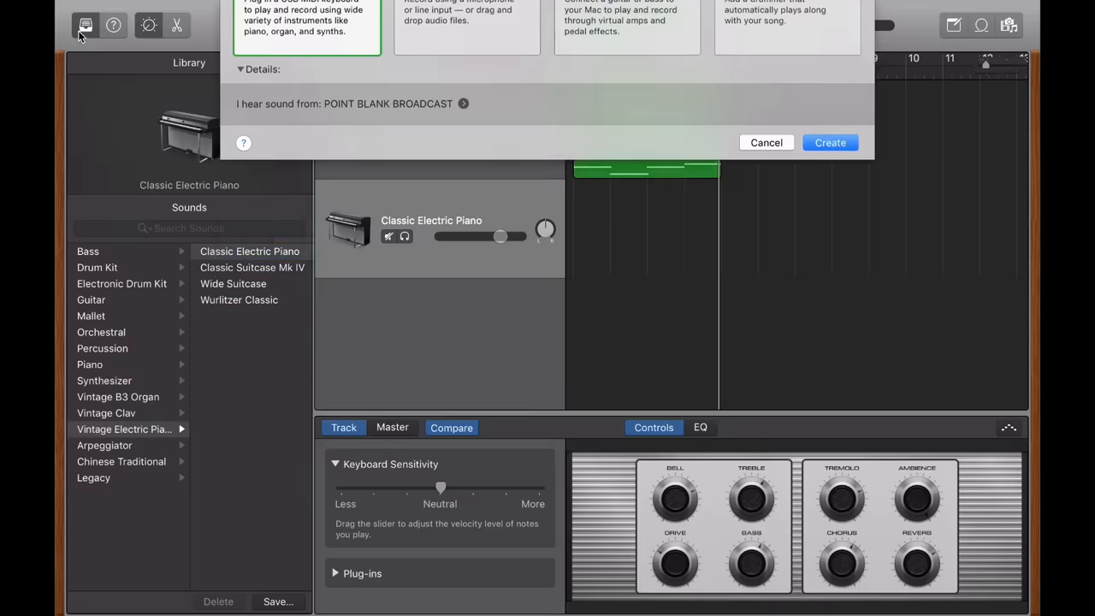
click(828, 142)
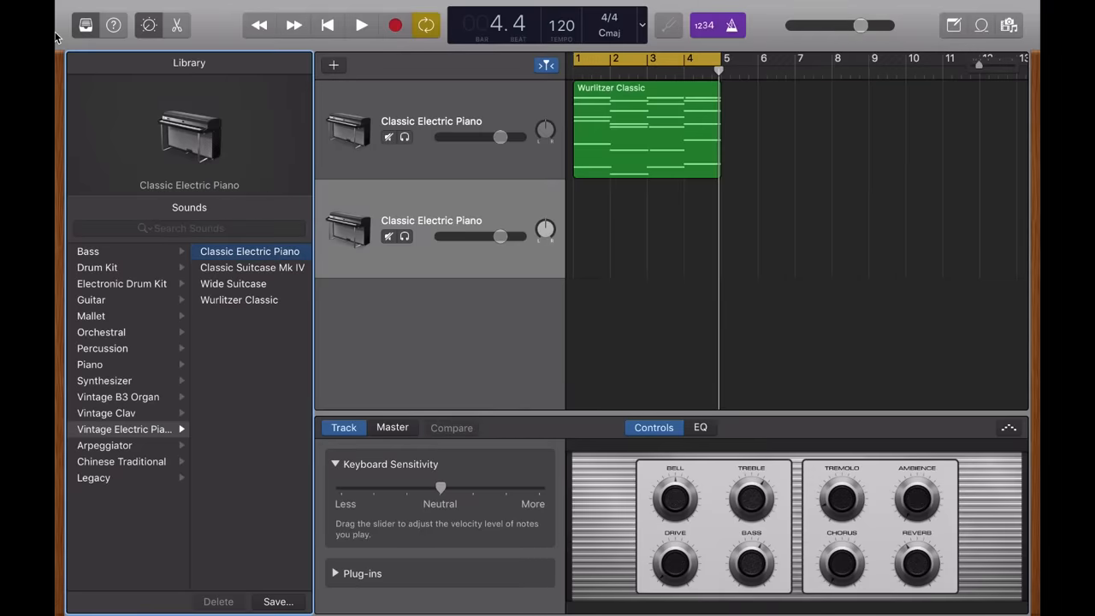
mouse_move(92, 253)
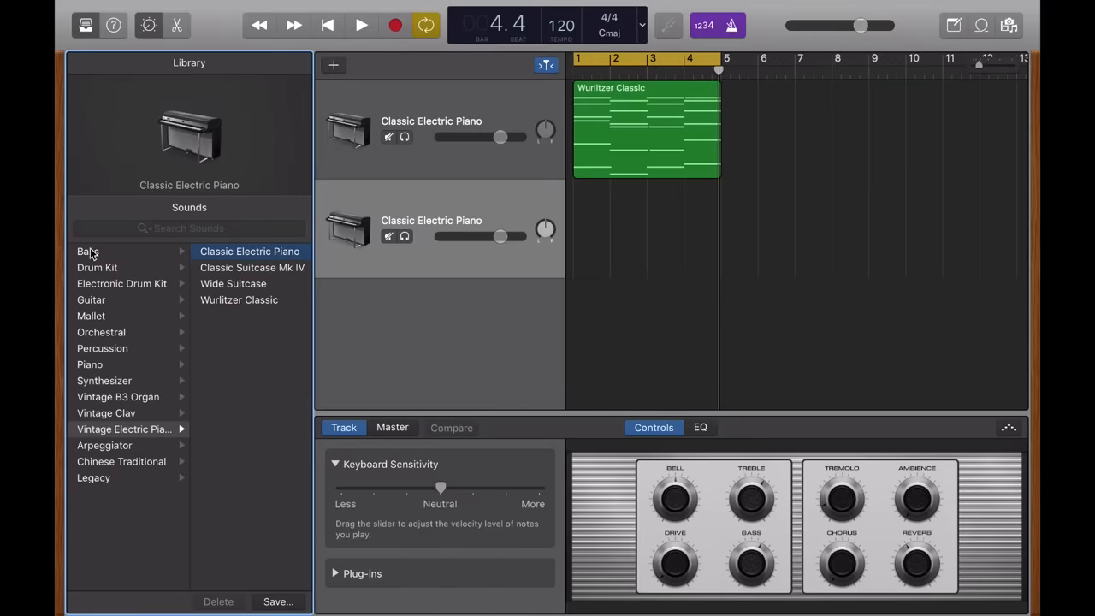
click(88, 251)
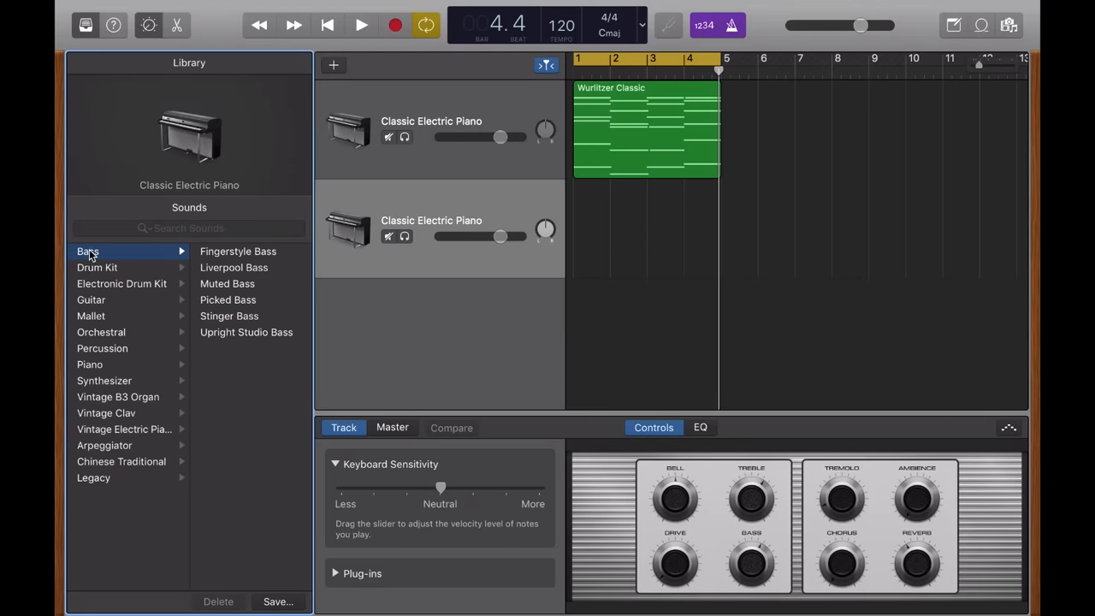
click(104, 380)
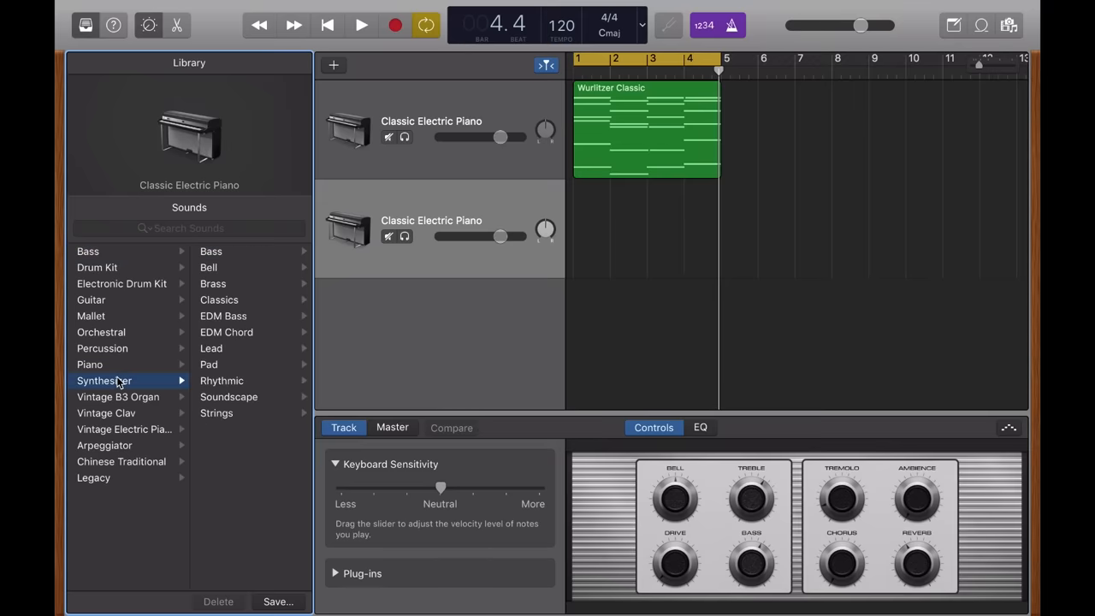
mouse_move(175, 381)
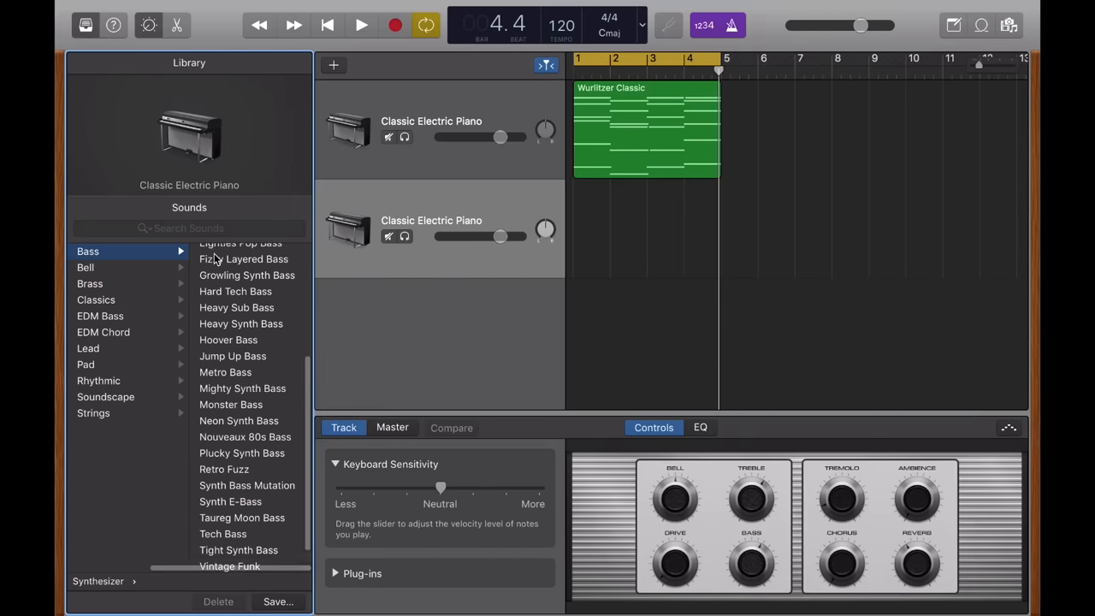
- Try Agile Synth Bass, Big Saw Bass and Classic Funk Synth Bass, then choose Hard Tech Bass
scroll(up, 3)
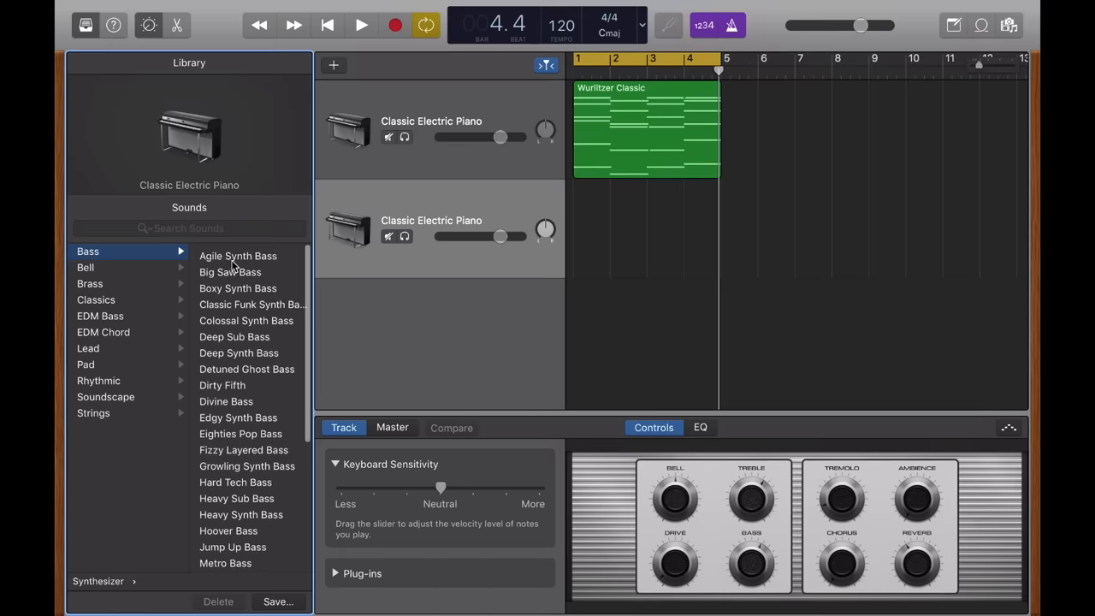
click(238, 251)
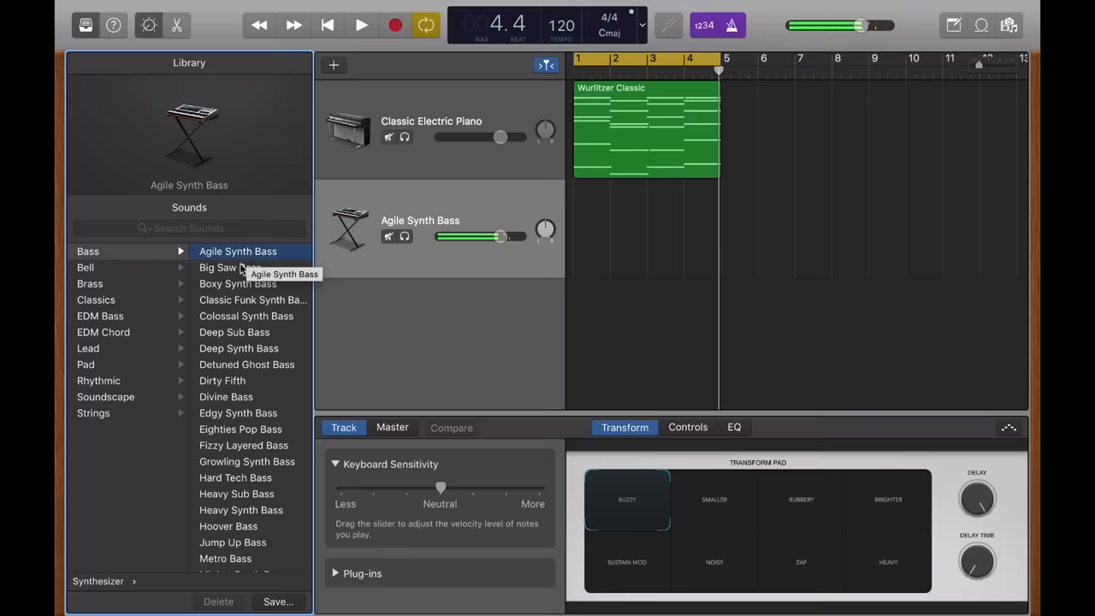
click(230, 268)
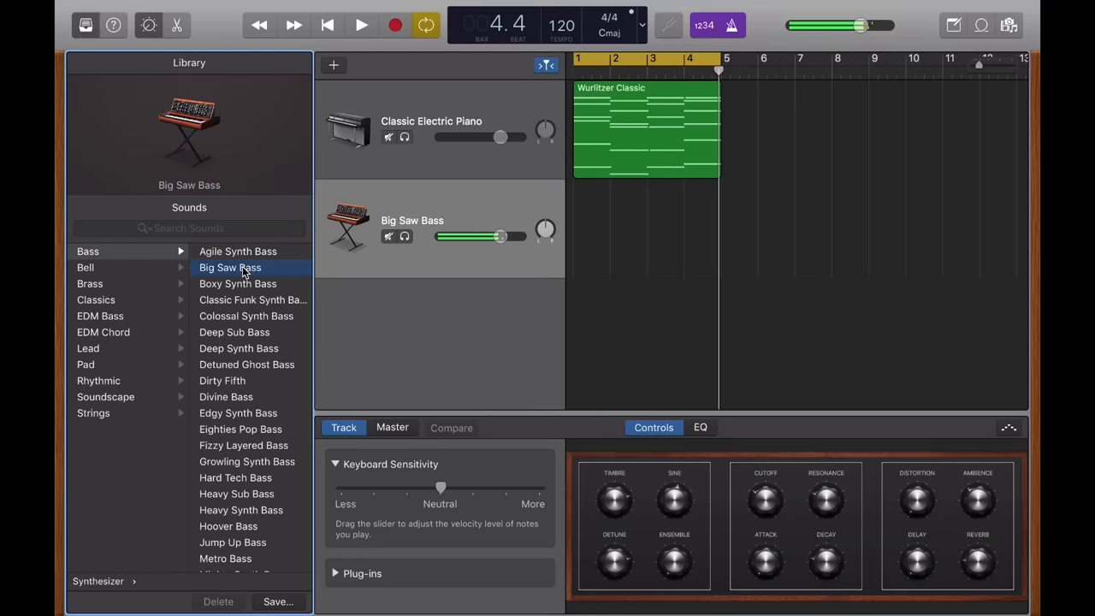
mouse_move(248, 283)
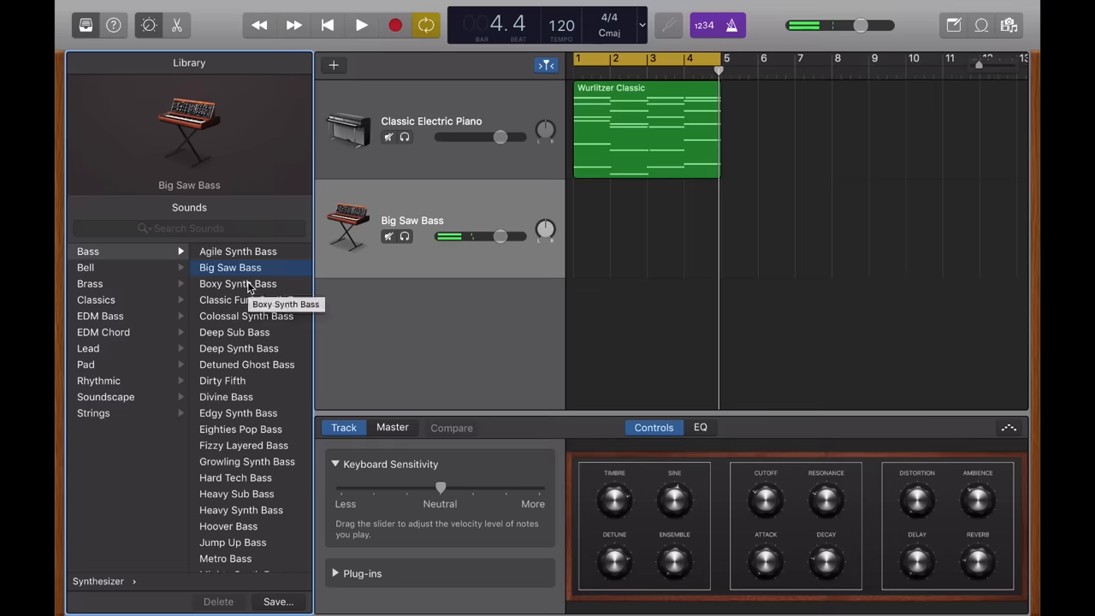
click(252, 299)
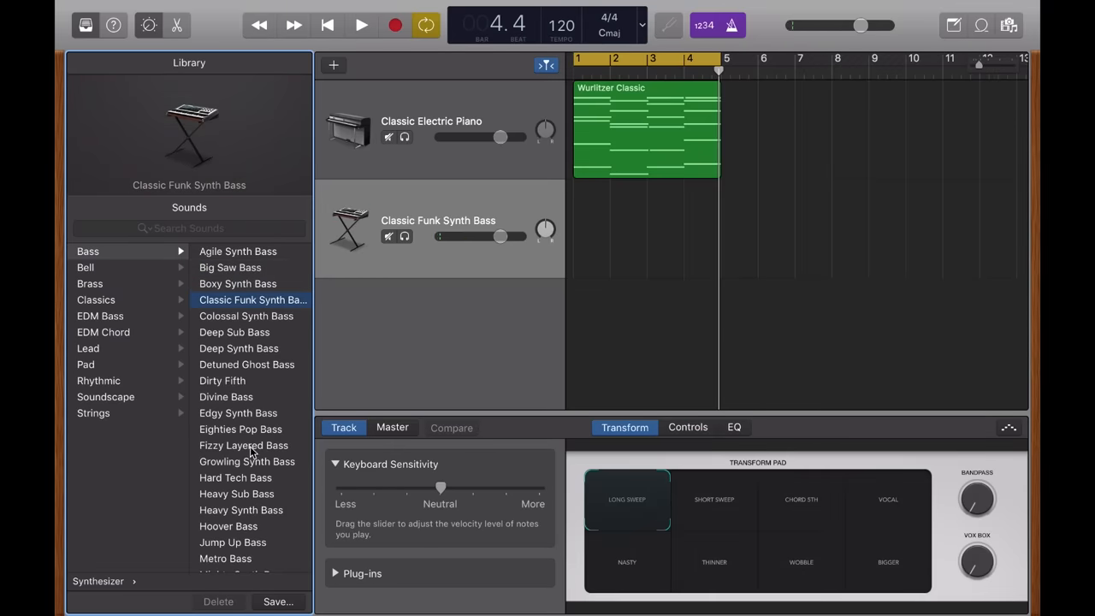
click(235, 477)
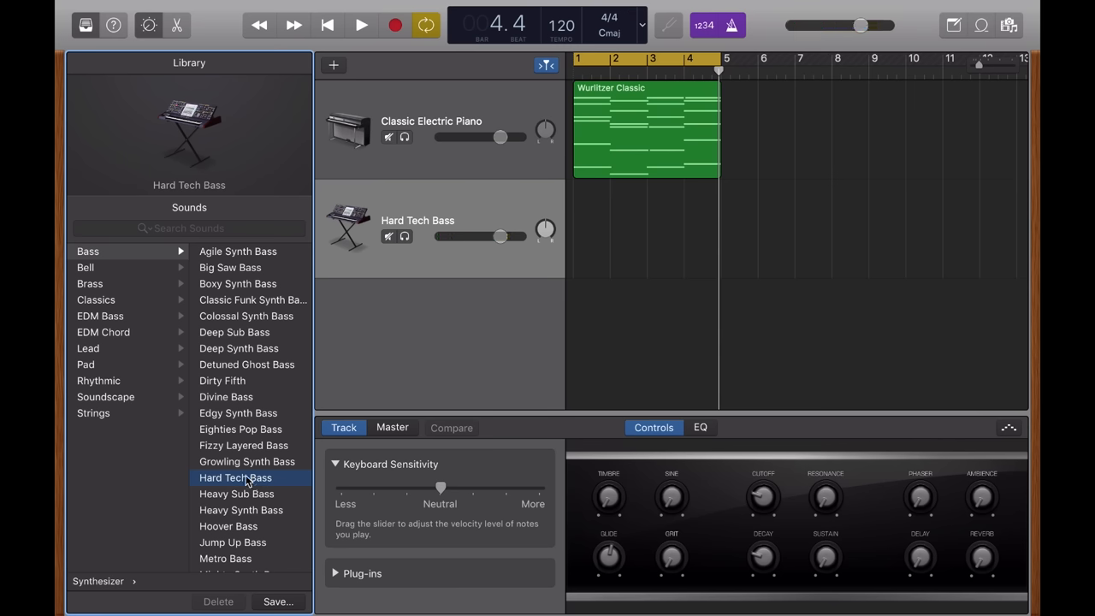
mouse_move(402, 100)
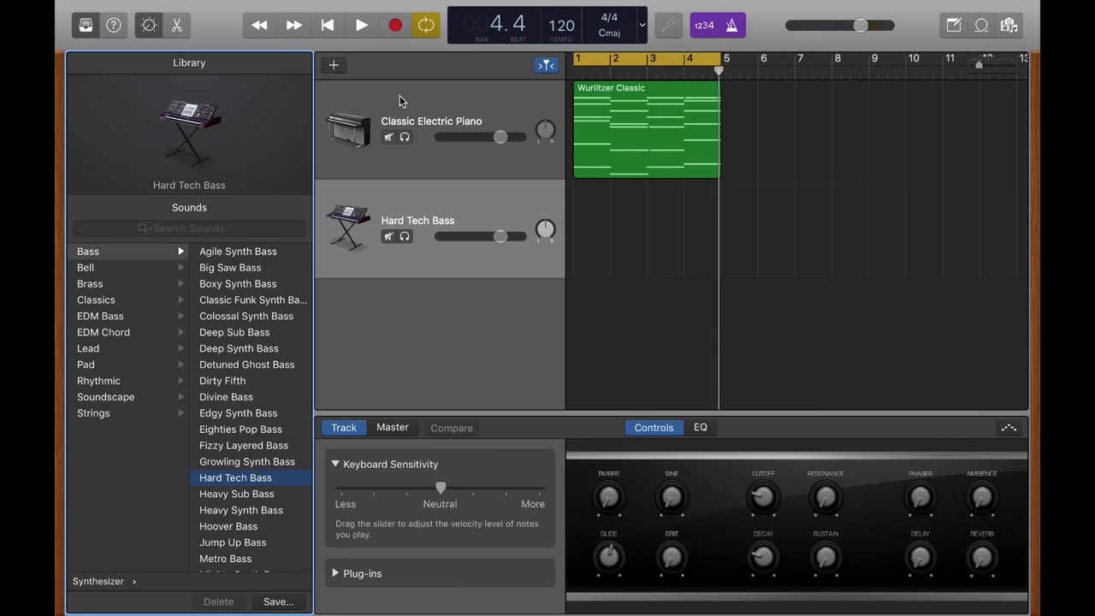
mouse_move(394, 24)
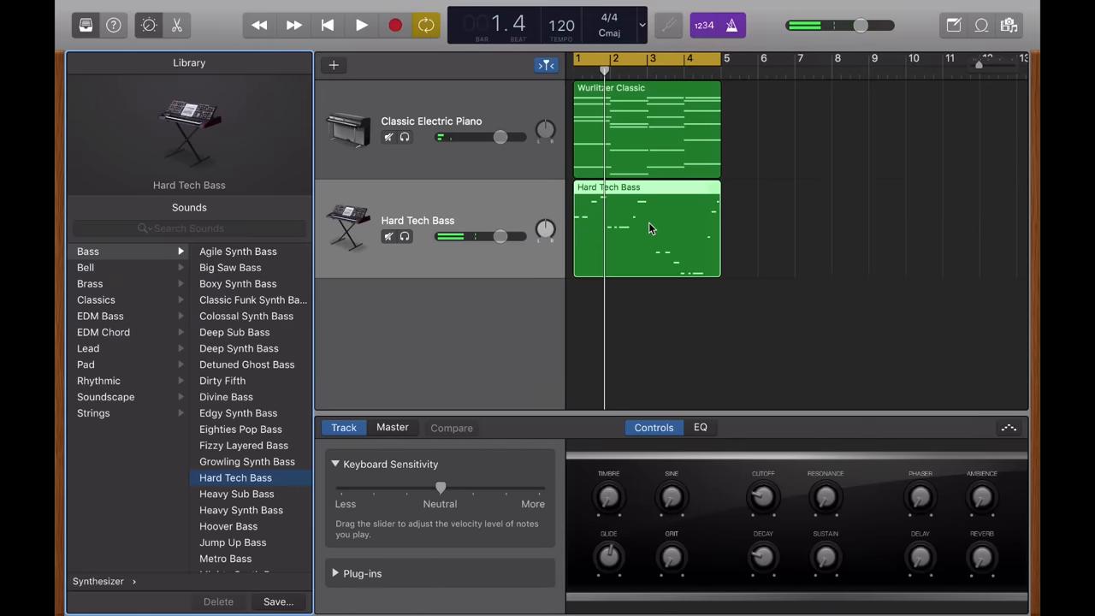
- Open the Hard Tech Bass region and quantize its 18 notes to 1/16 Note
double_click(645, 129)
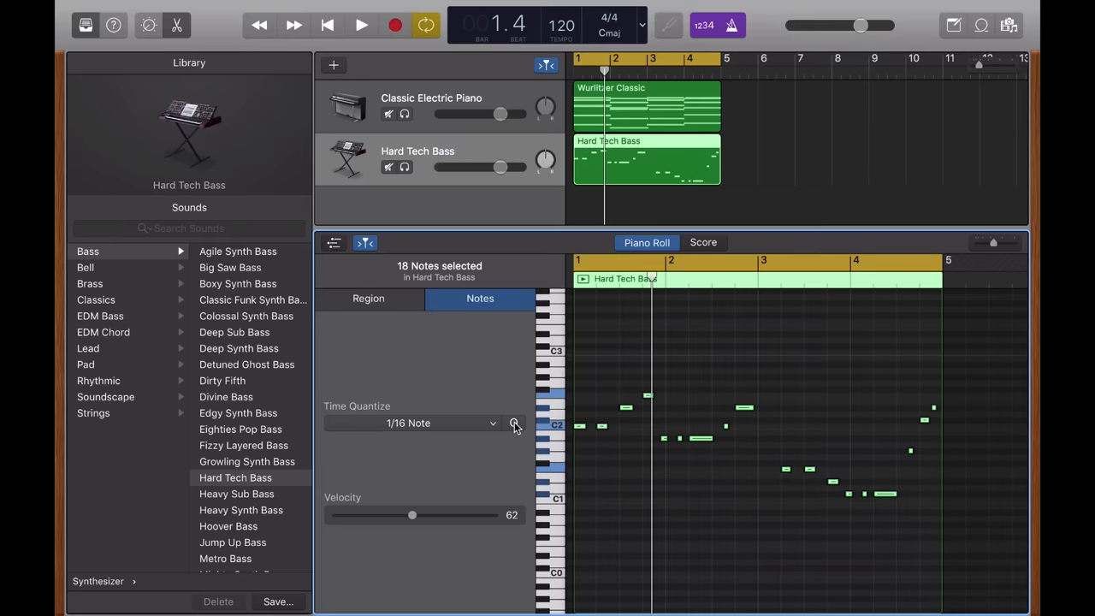
click(361, 25)
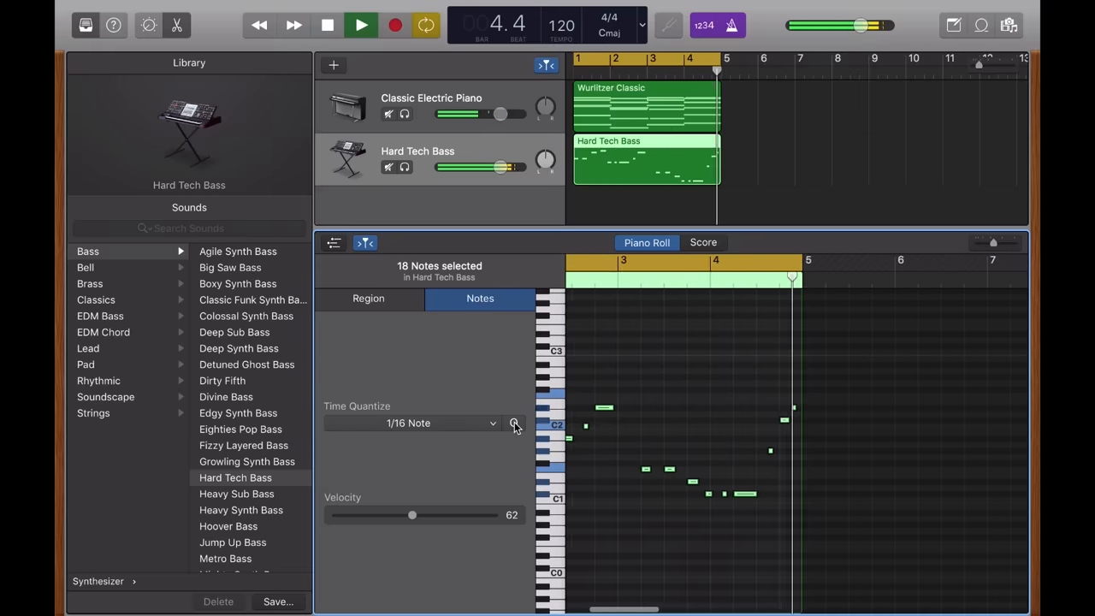
click(327, 25)
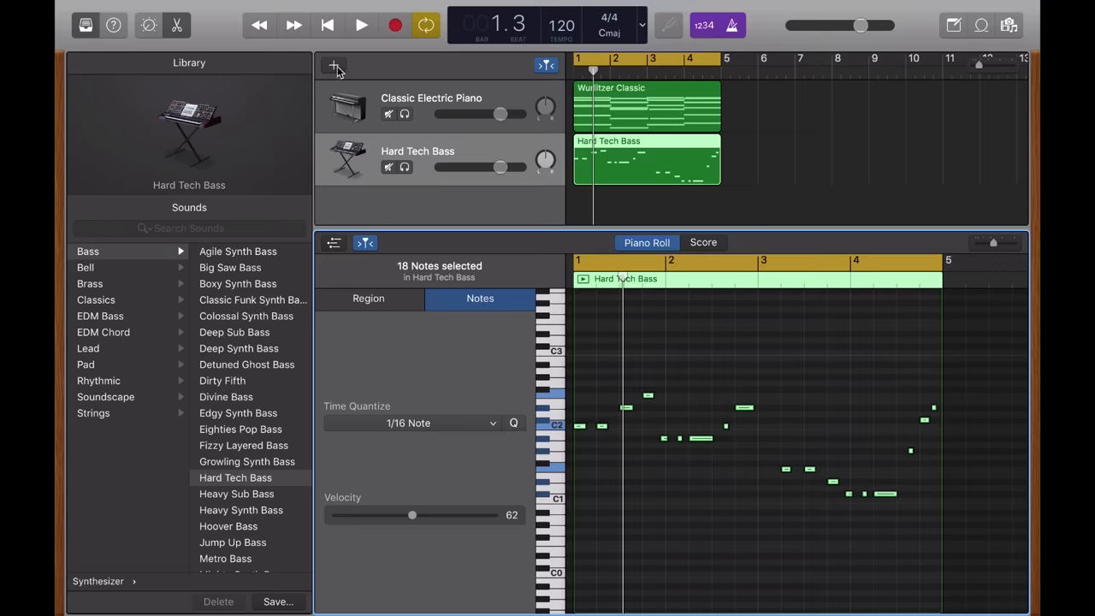
mouse_move(334, 65)
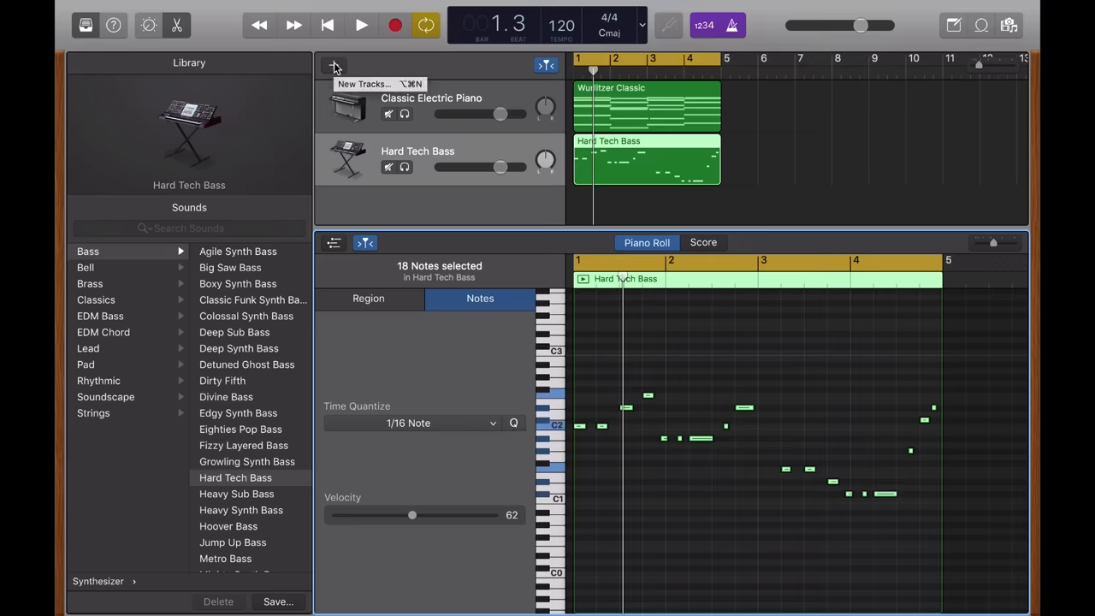
- Add a third software instrument track and set it to Mellow Poly after trying Mysterious Synth Lead
click(333, 66)
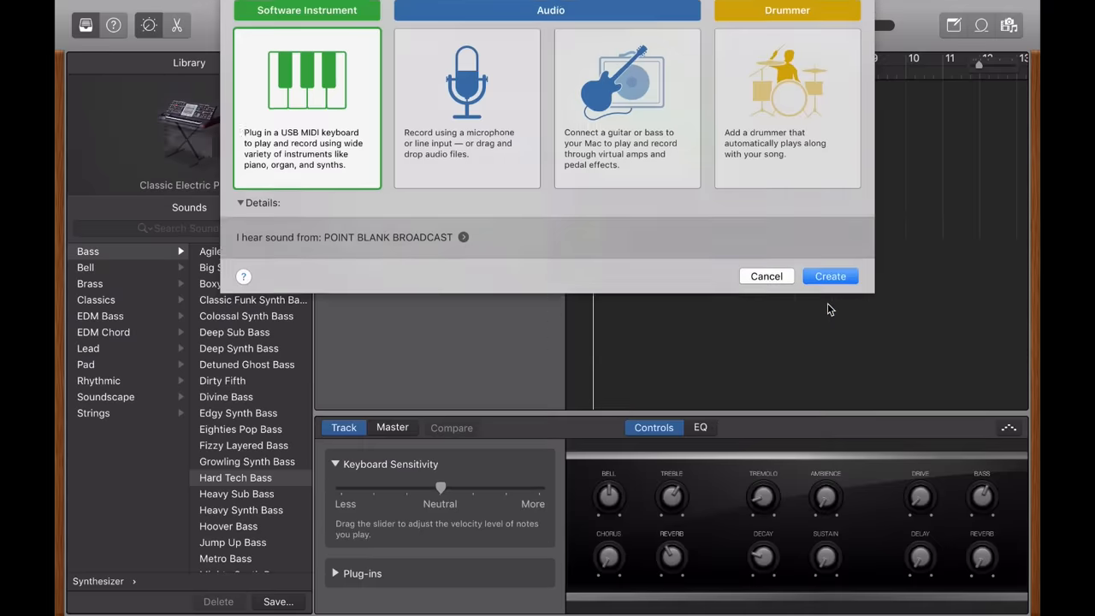
click(829, 275)
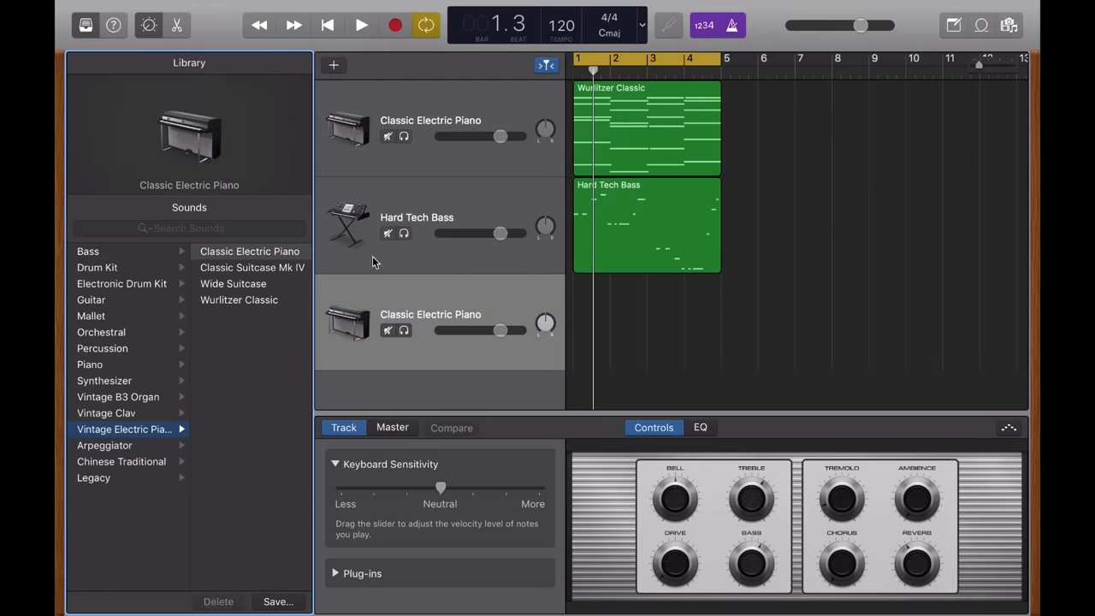
click(104, 380)
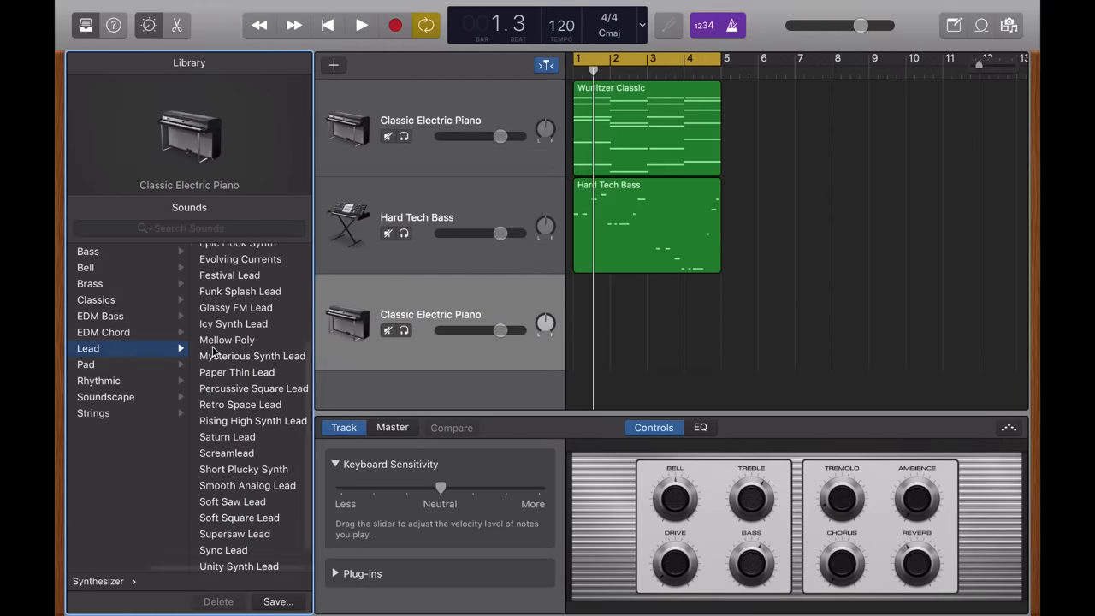
click(227, 339)
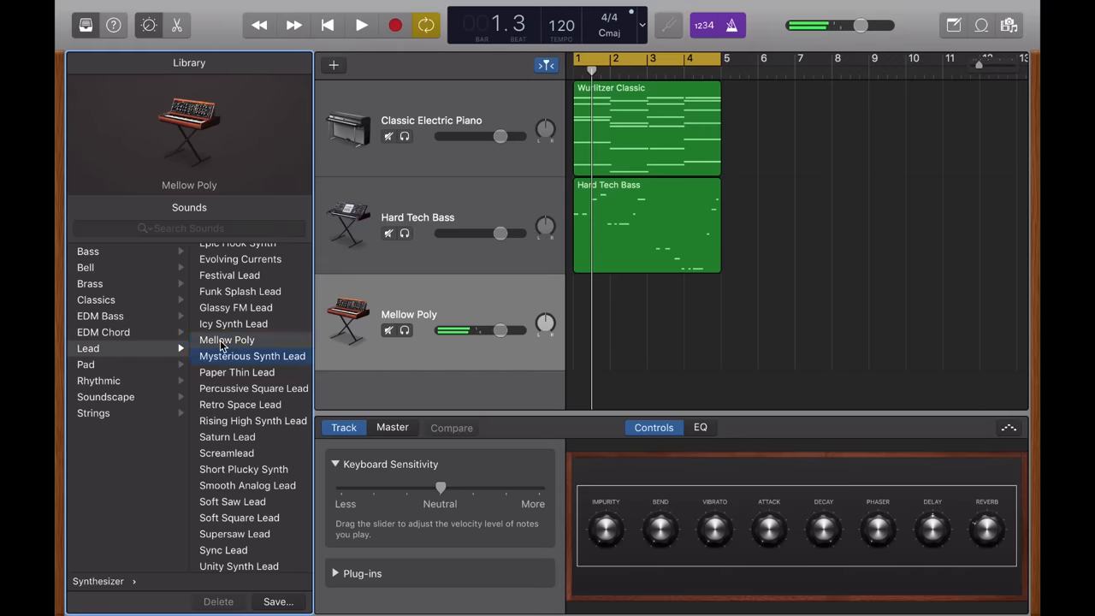
click(251, 356)
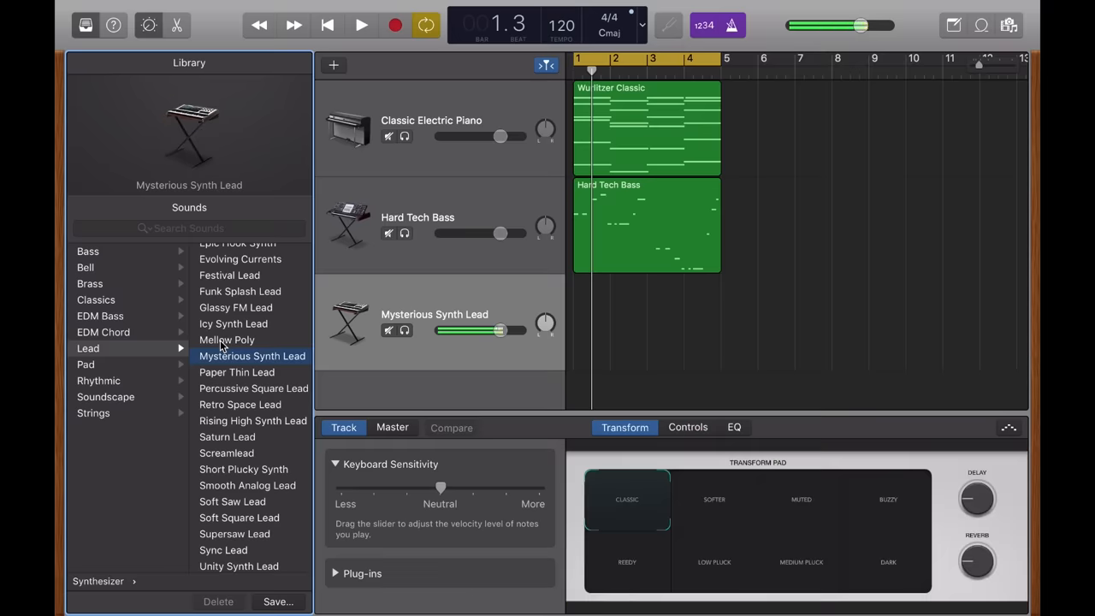
click(227, 340)
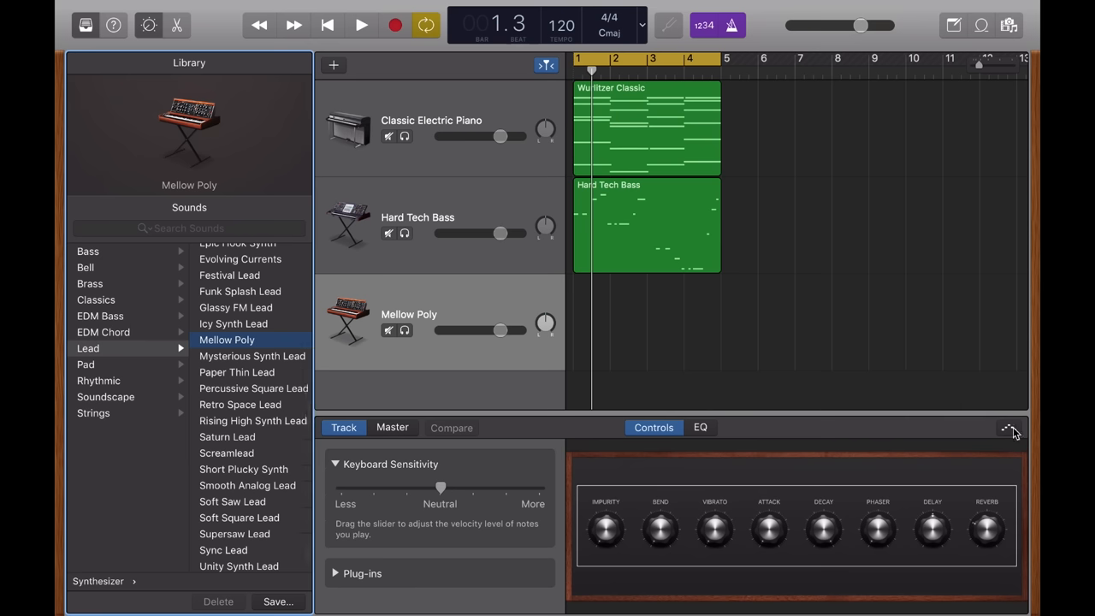
- Enable the Mellow Poly arpeggiator with the Bouncing Funk pattern and start playback
click(1010, 429)
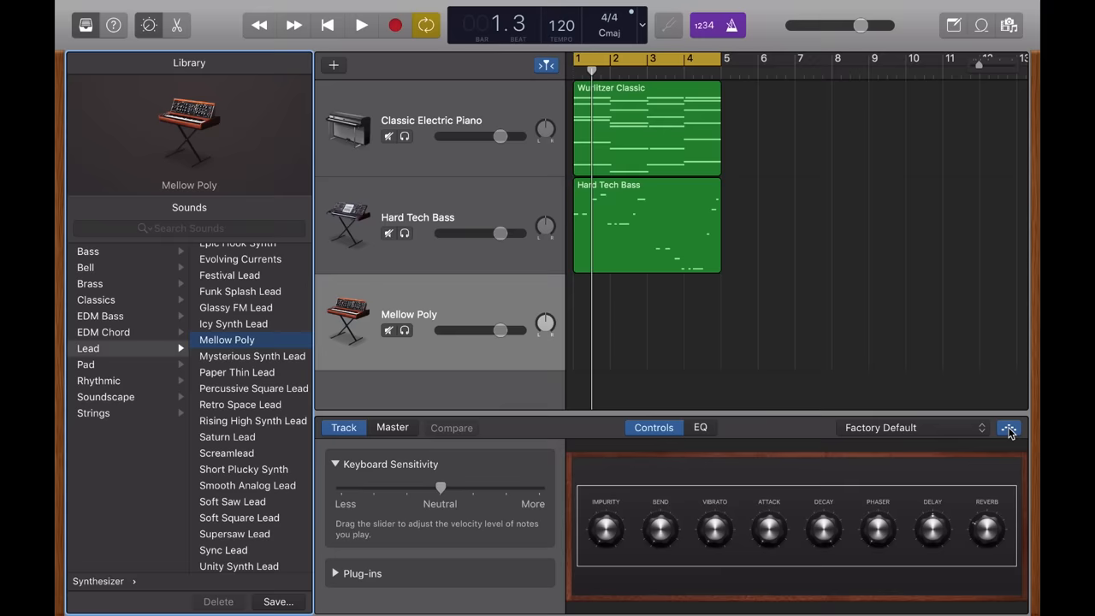
click(1009, 428)
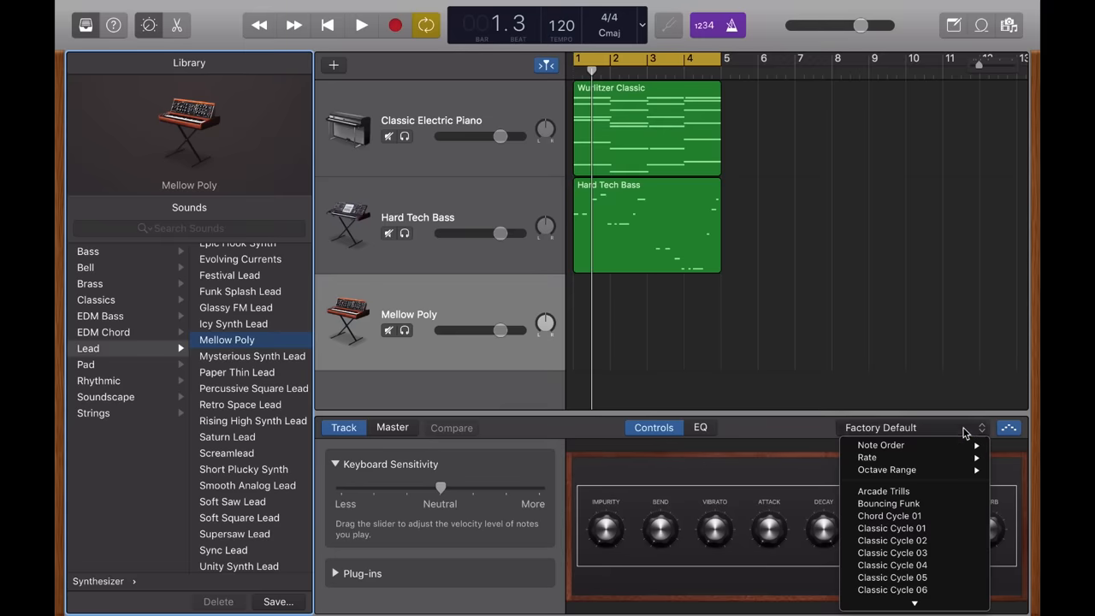
mouse_move(947, 485)
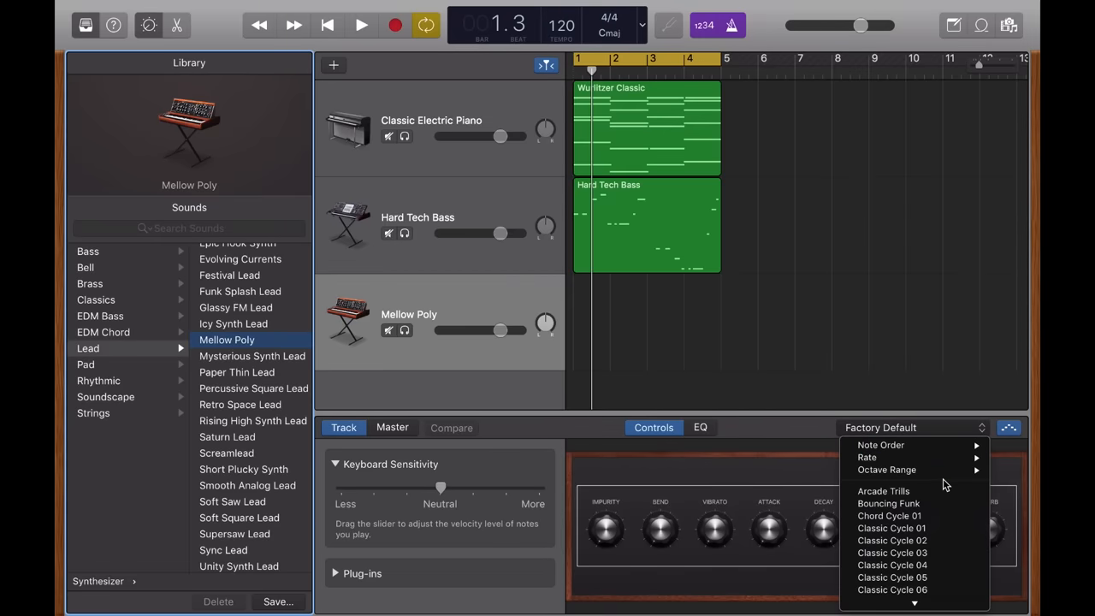
click(888, 504)
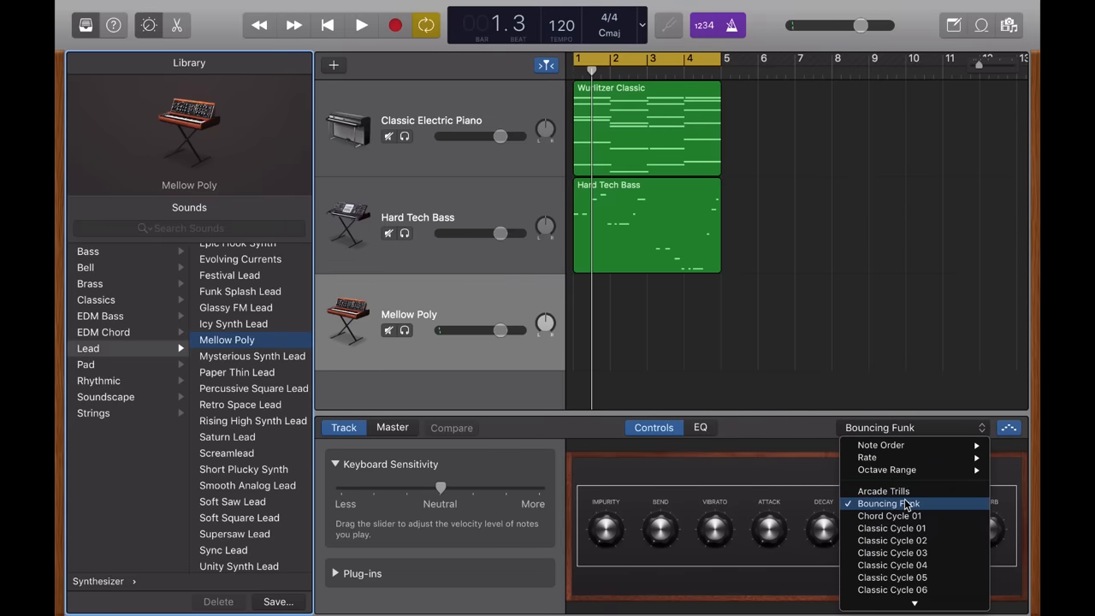
click(887, 503)
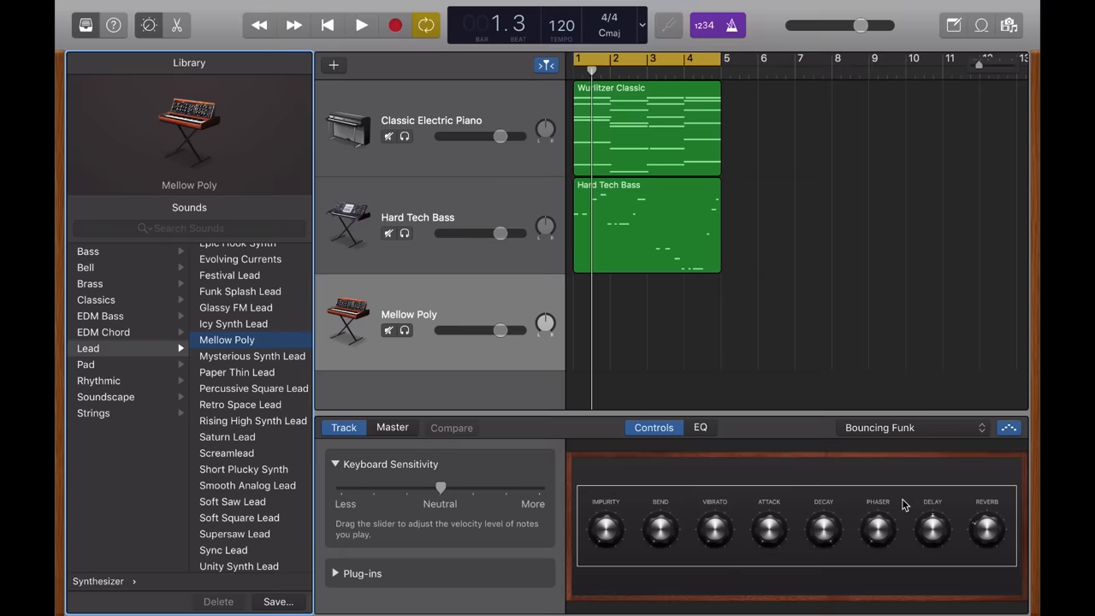
click(360, 24)
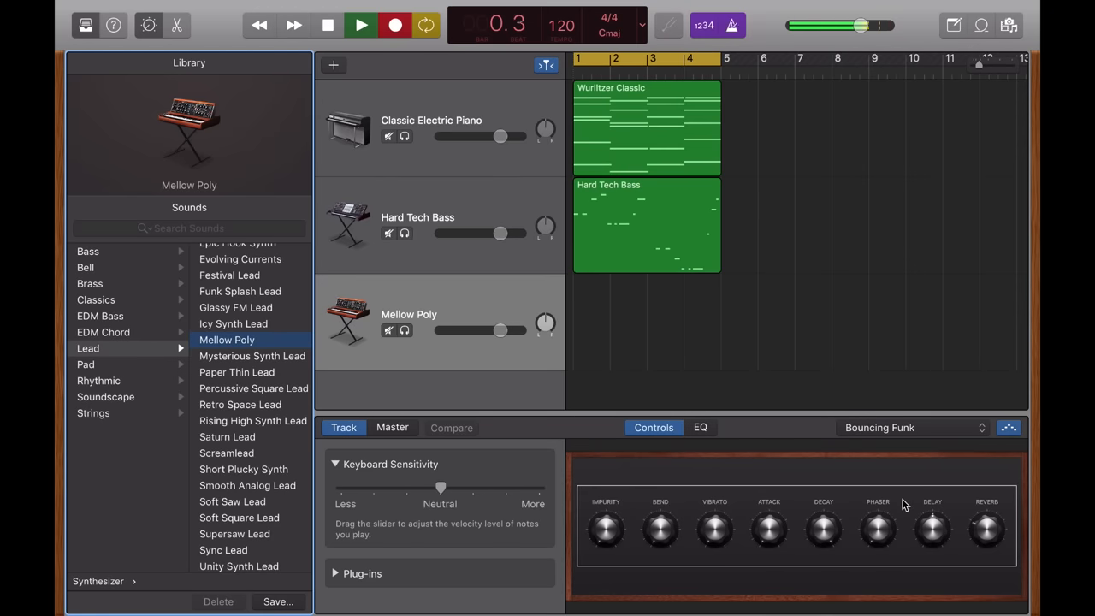
- Record the arpeggiated Mellow Poly lead over bars 1–4 on the third track
click(359, 24)
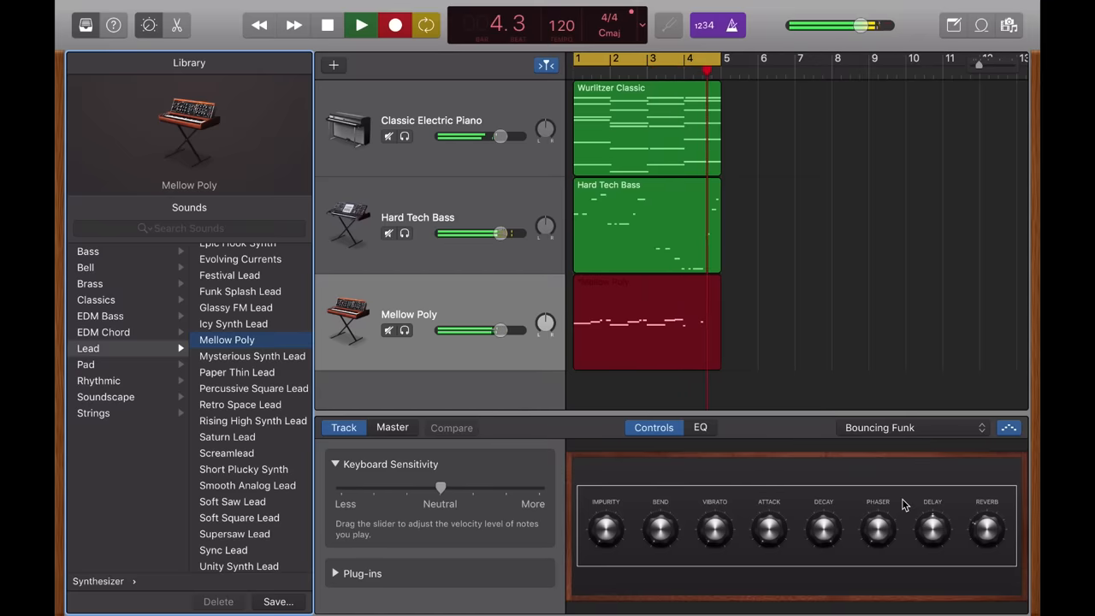
click(328, 23)
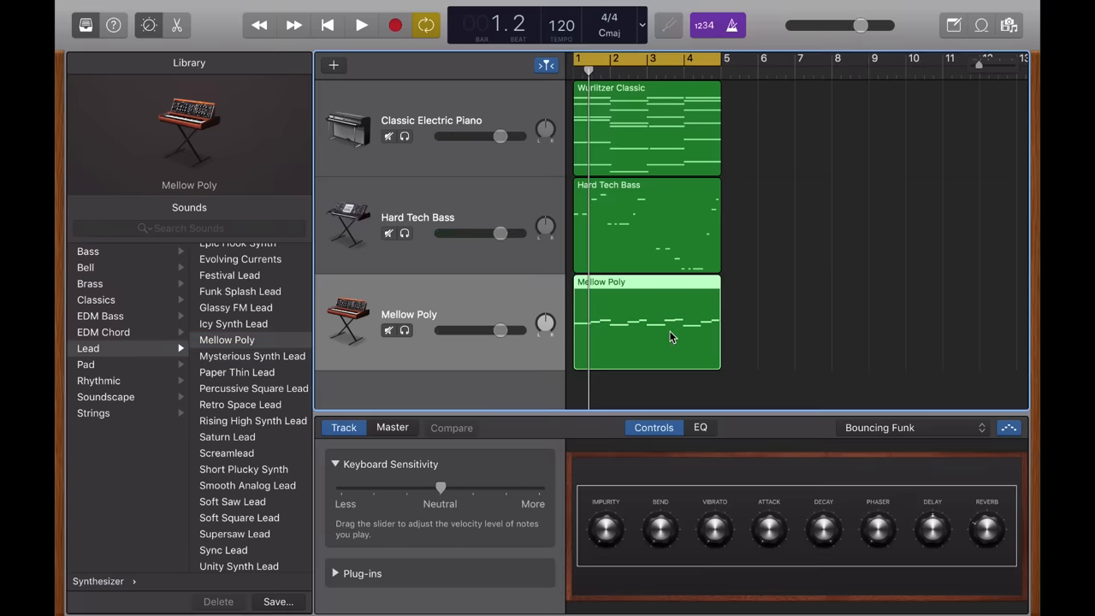
- Quantize the twelve Mellow Poly notes to 1/4 note, play back, then open the bass region
double_click(646, 324)
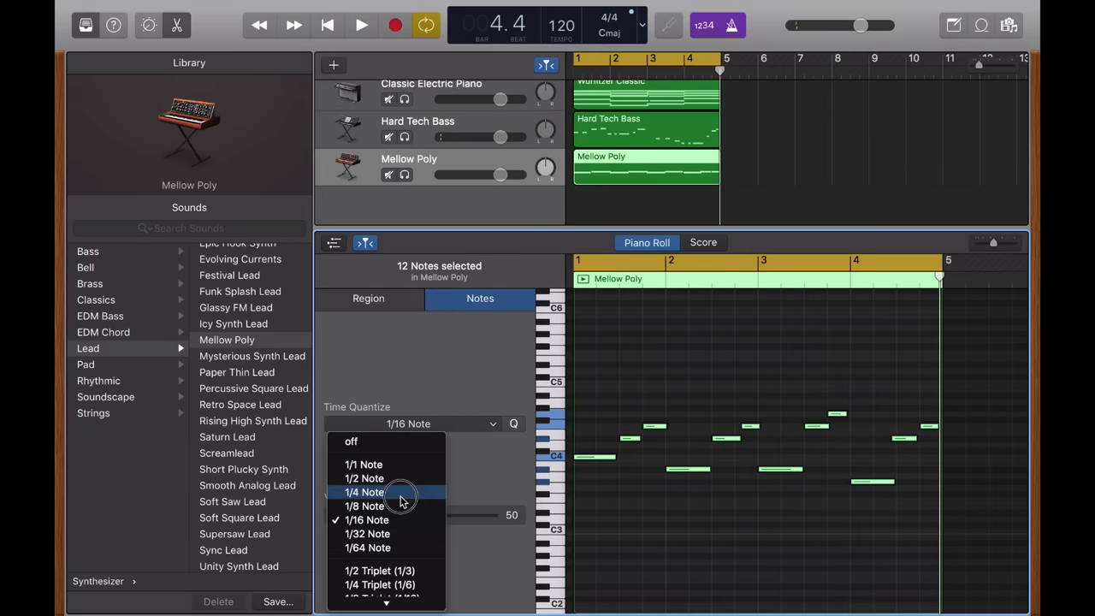
click(365, 492)
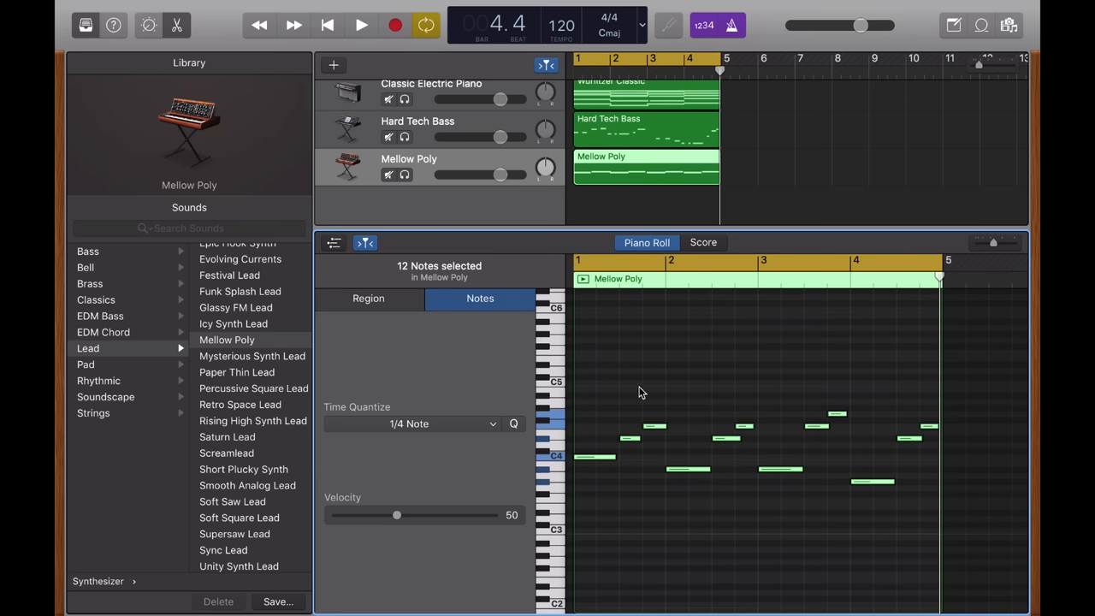
click(360, 24)
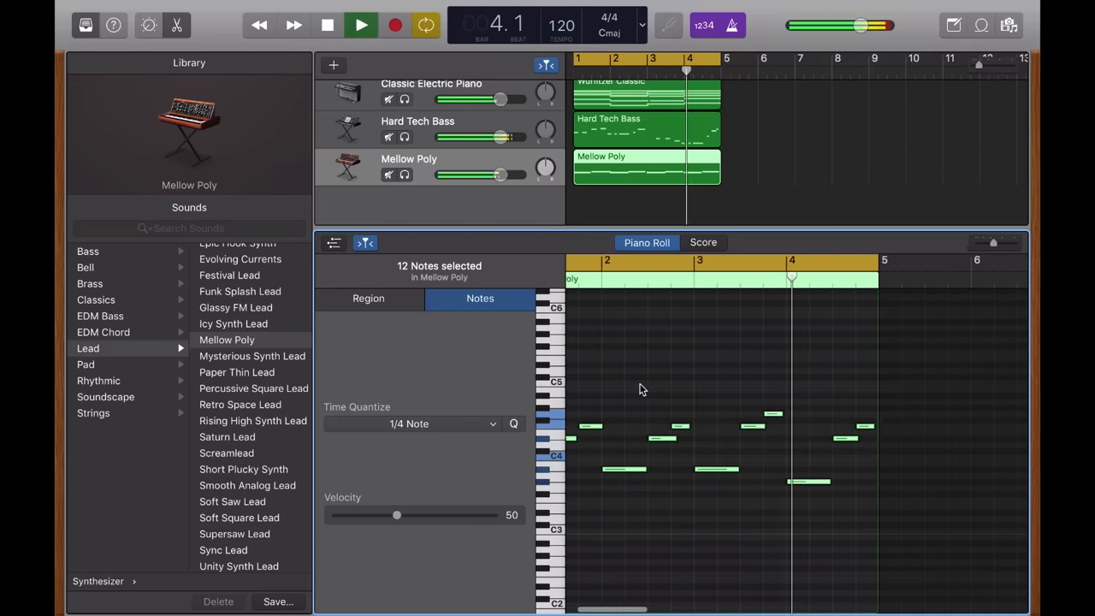
click(327, 24)
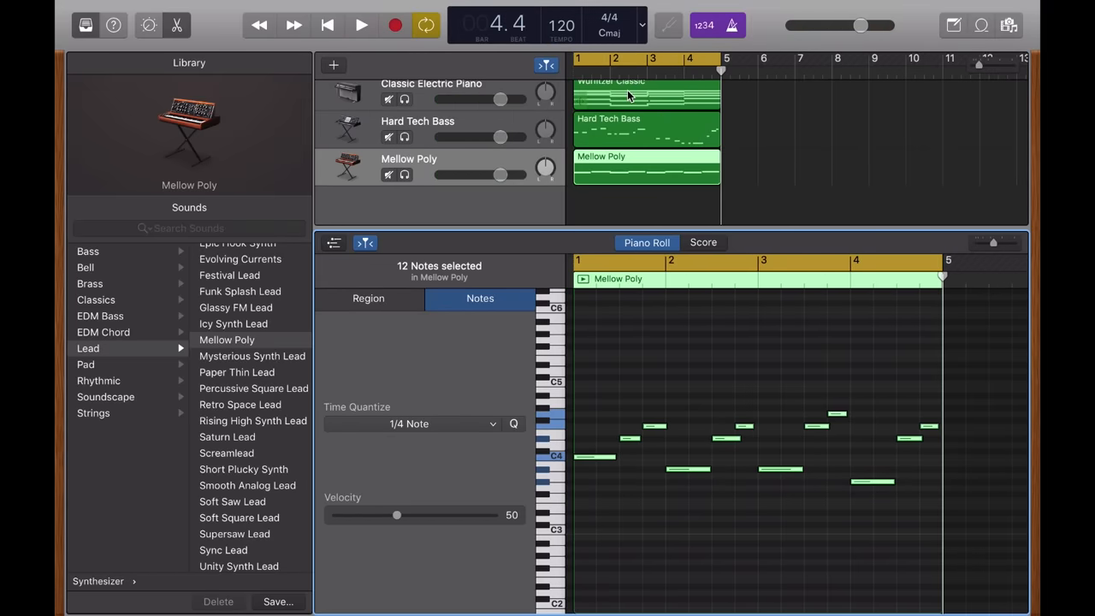
mouse_move(634, 128)
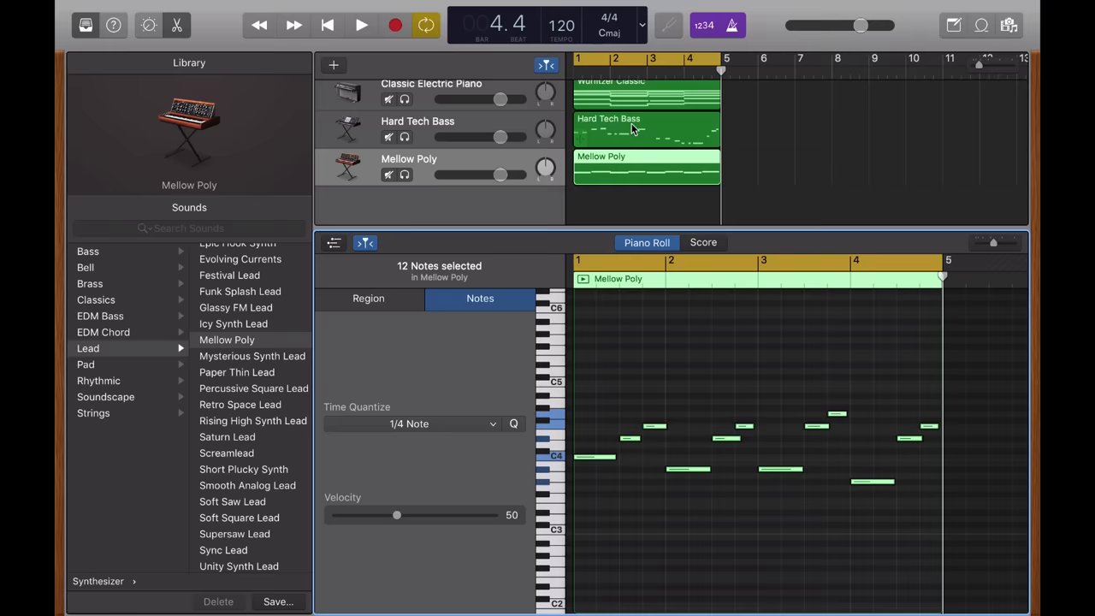
click(646, 131)
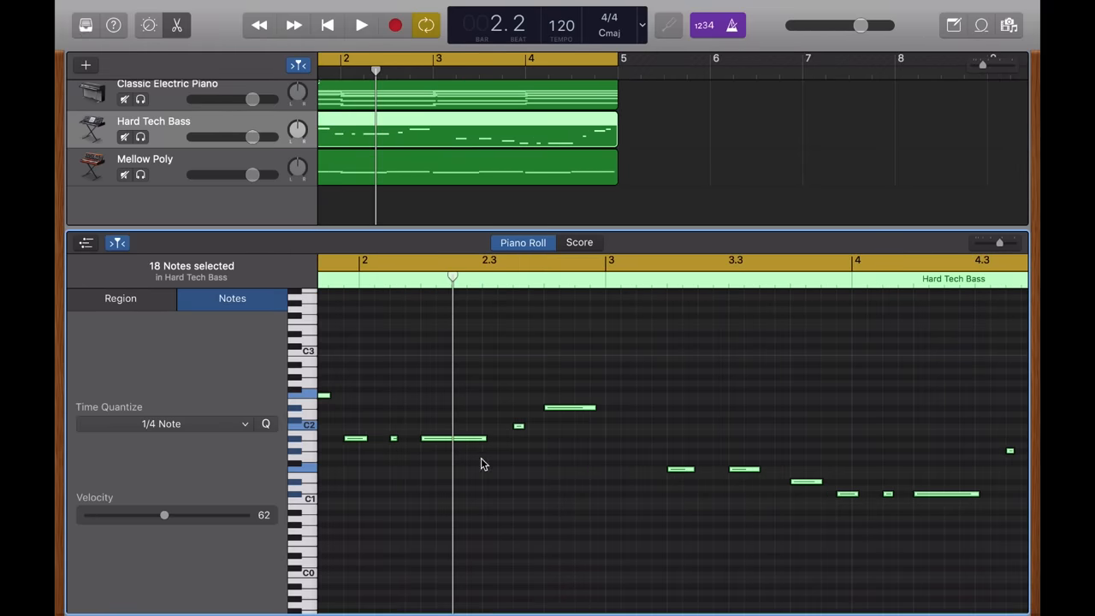
- Open the Mellow Poly lead and drag notes around bars 3–4 to tidy timing during playback
click(120, 298)
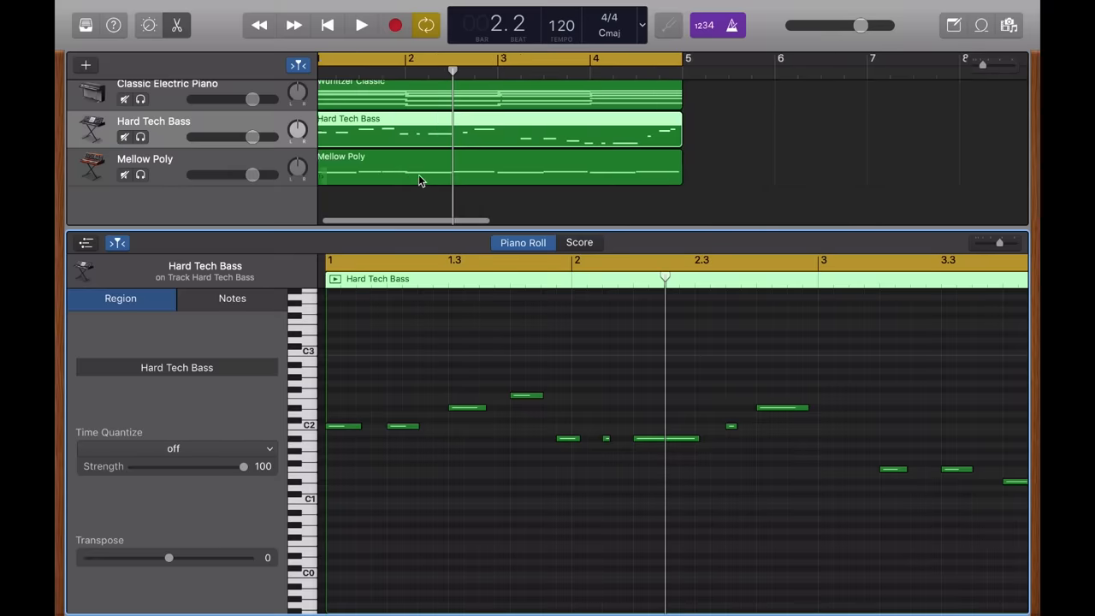
click(427, 167)
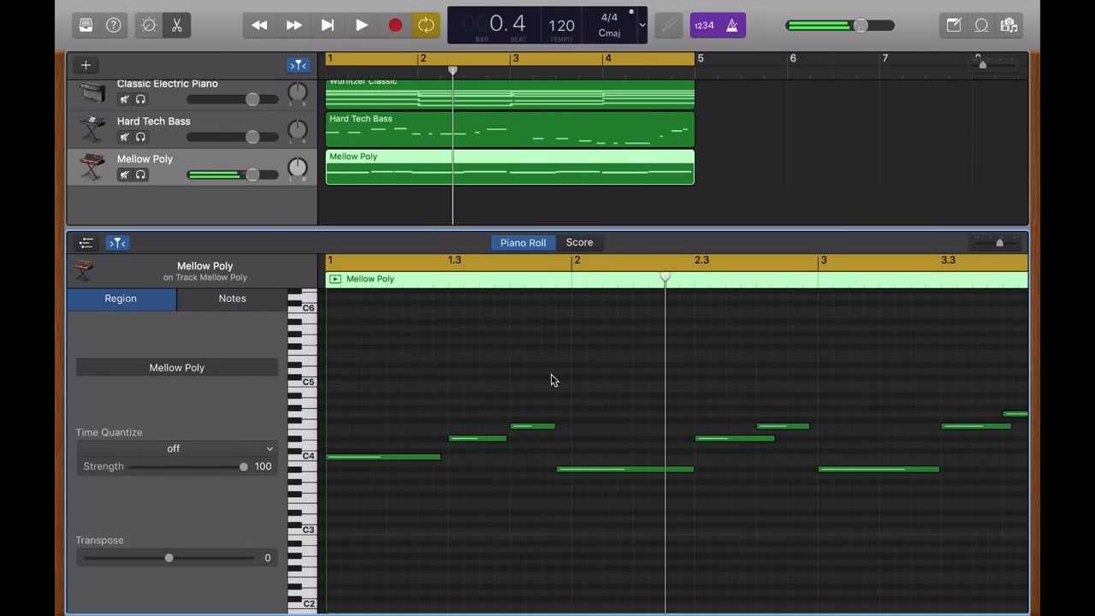
click(361, 25)
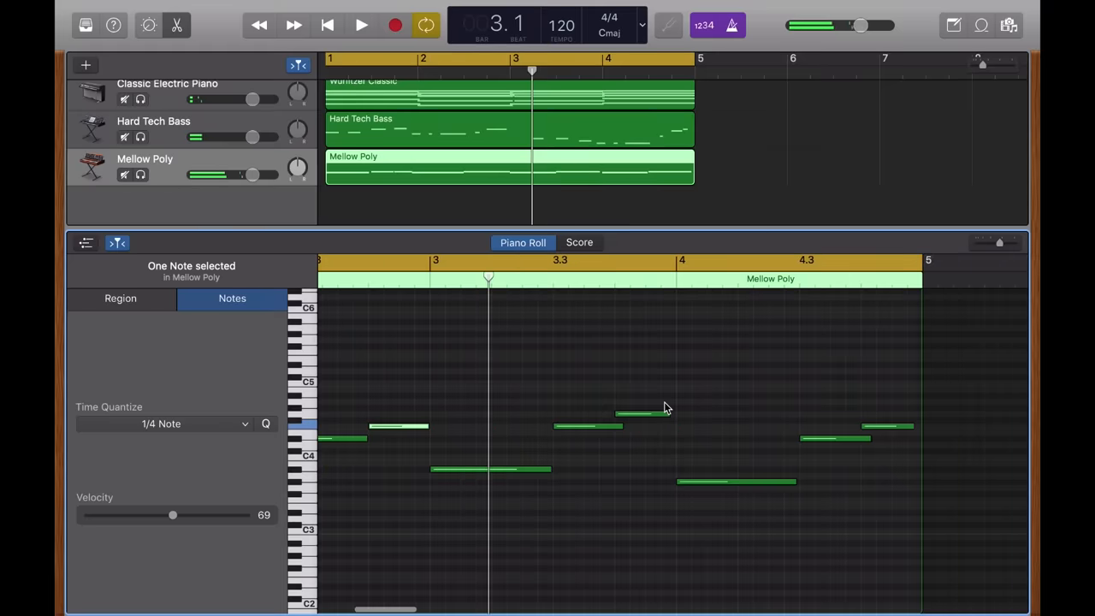
drag(736, 480, 676, 481)
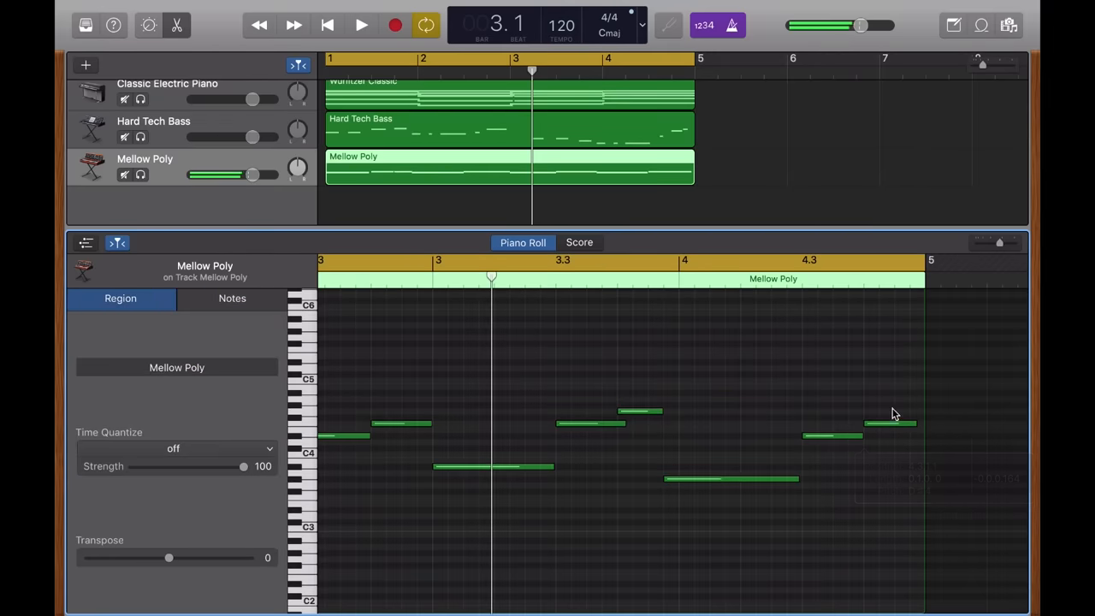
mouse_move(888, 404)
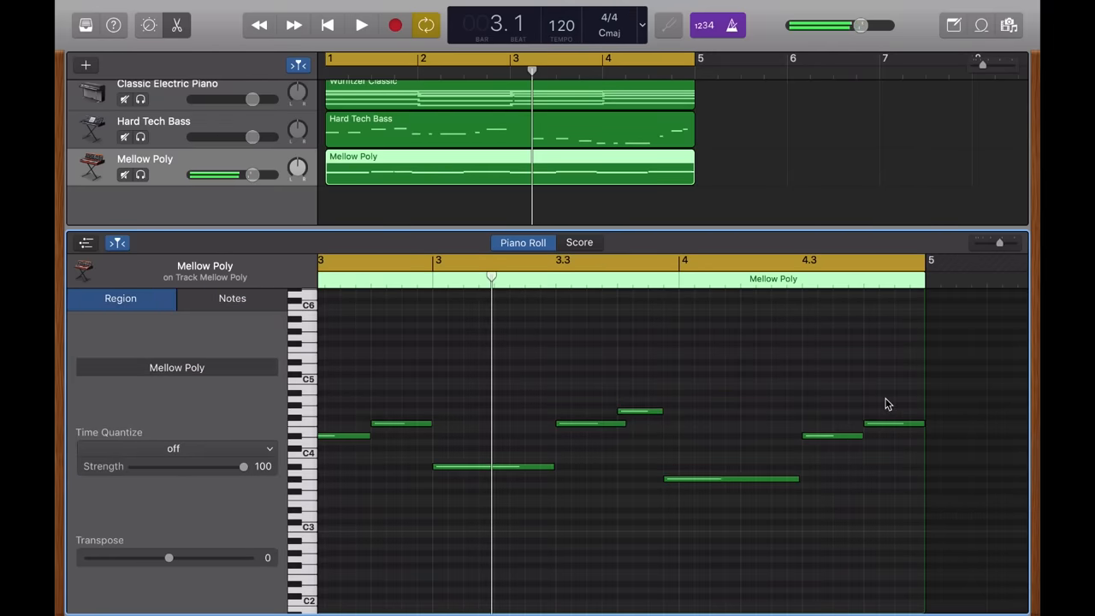
click(361, 25)
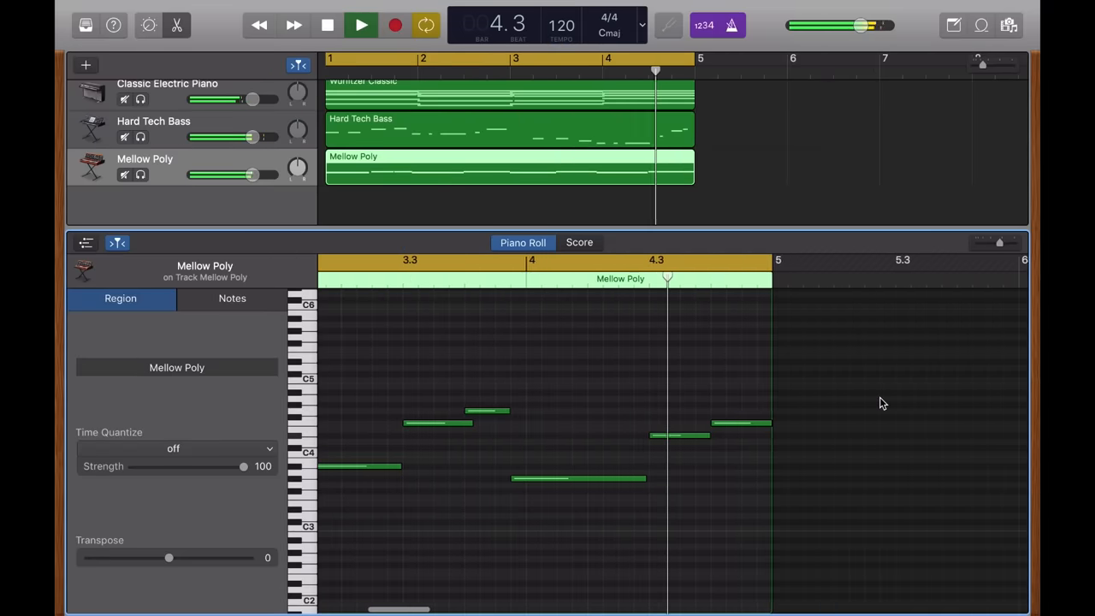
click(543, 422)
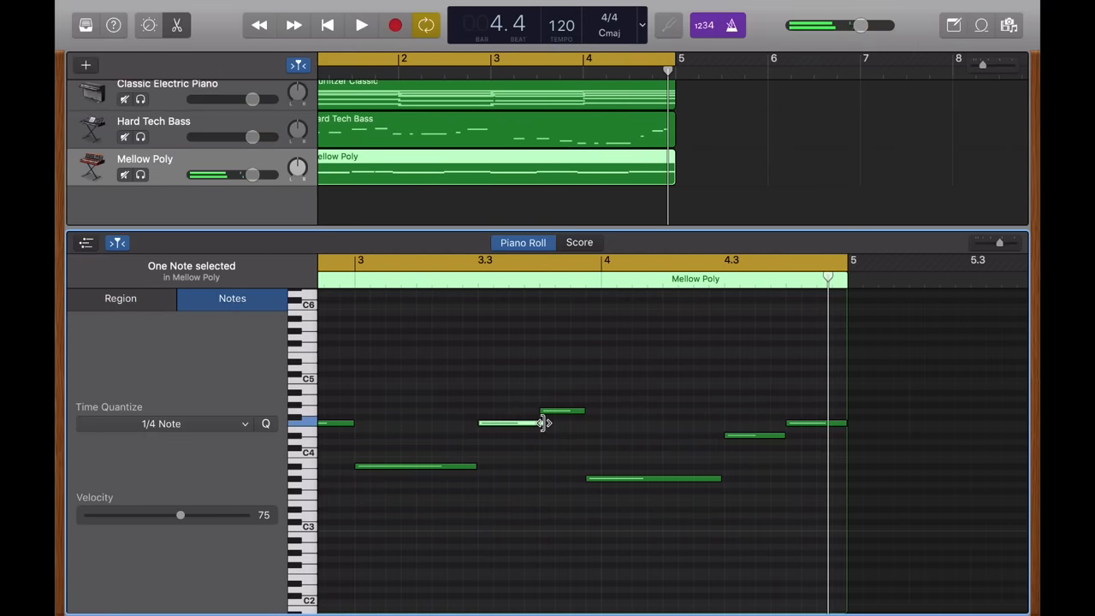
click(120, 298)
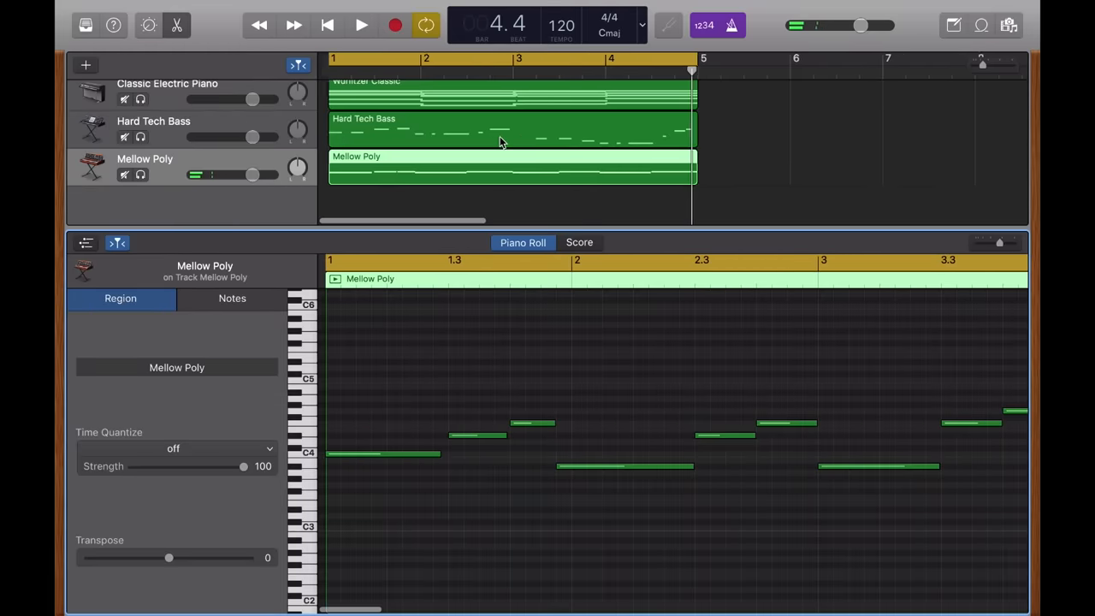
- Reopen the Wurlitzer Classic region and select its six-note C minor 7/11 chord
click(509, 130)
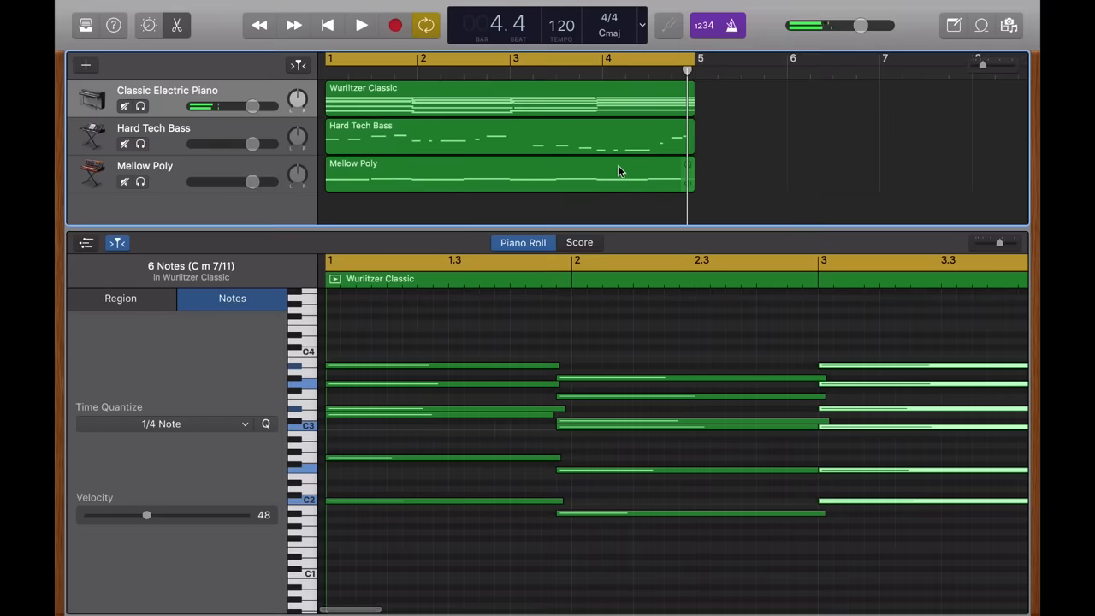
click(361, 24)
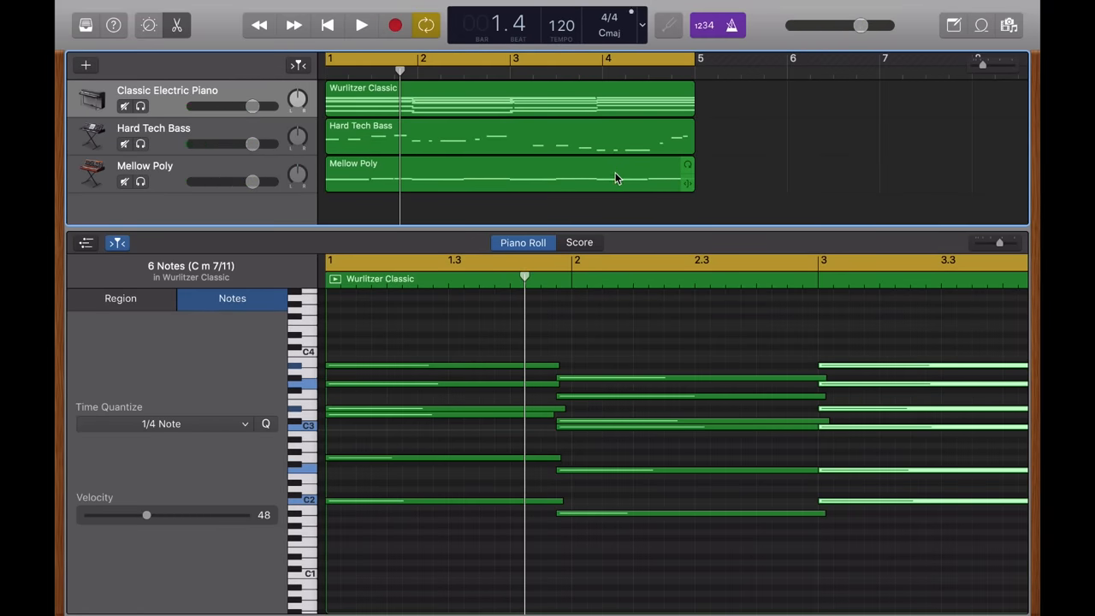
click(161, 422)
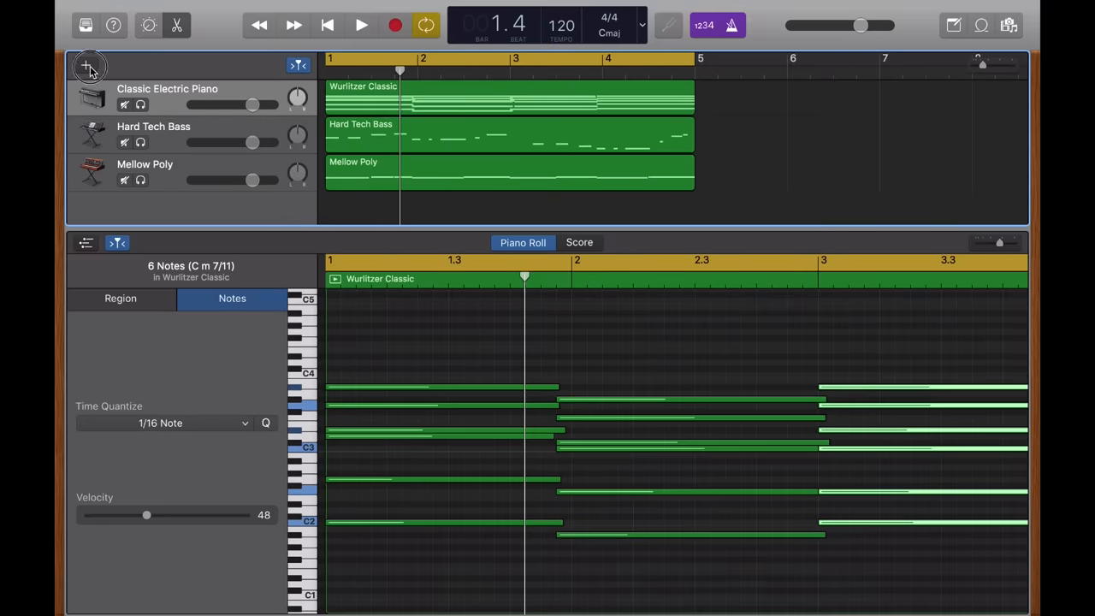
- Add a fourth software-instrument track using the Trap Door electronic drum kit, then play the song
click(89, 65)
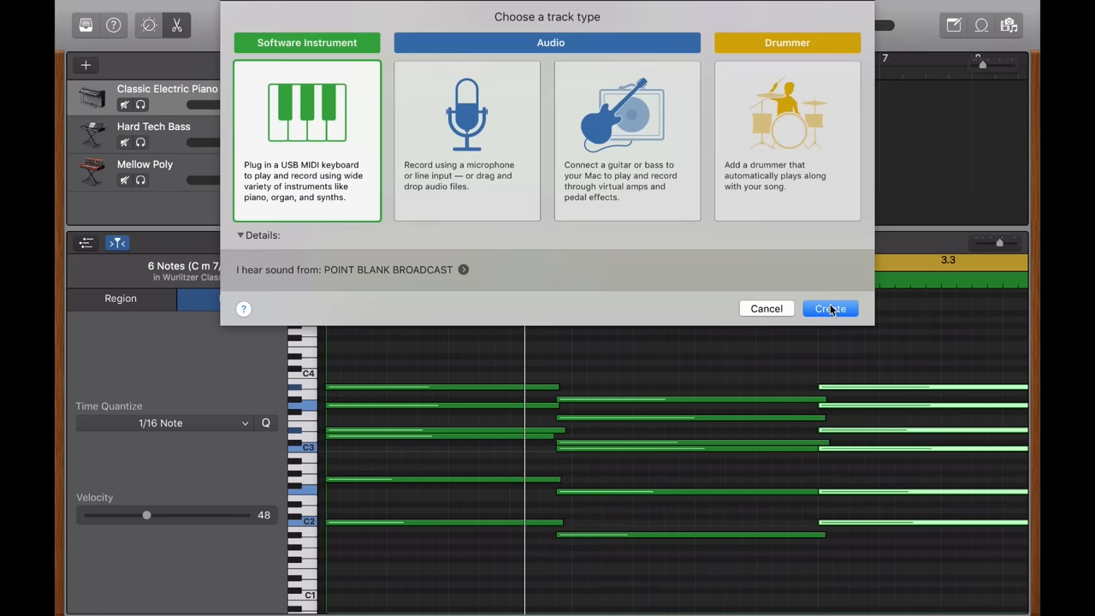
click(829, 308)
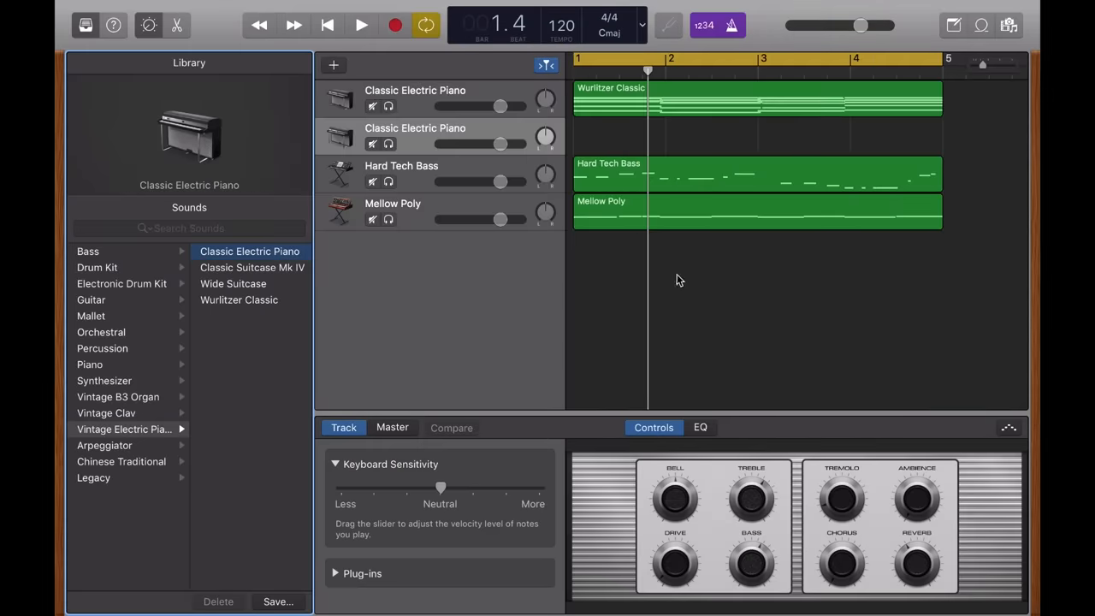
click(121, 283)
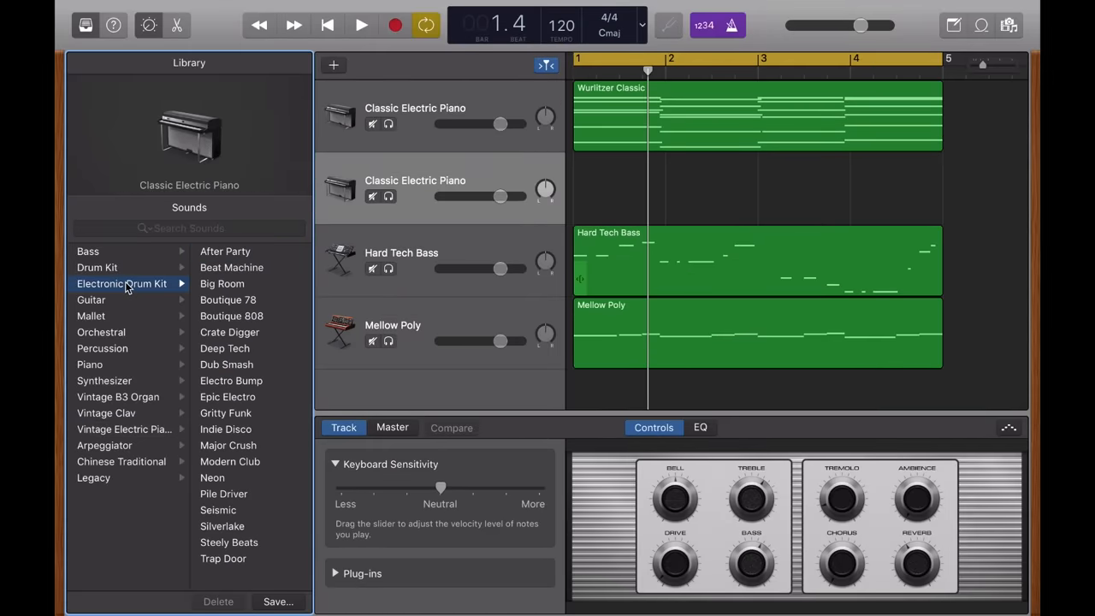
click(231, 266)
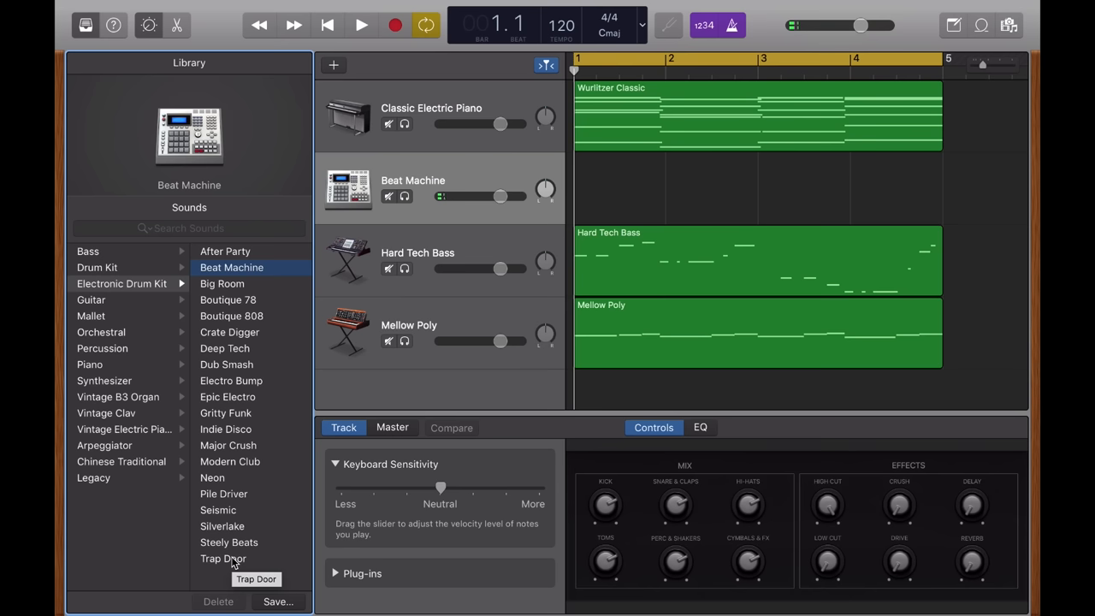
click(223, 558)
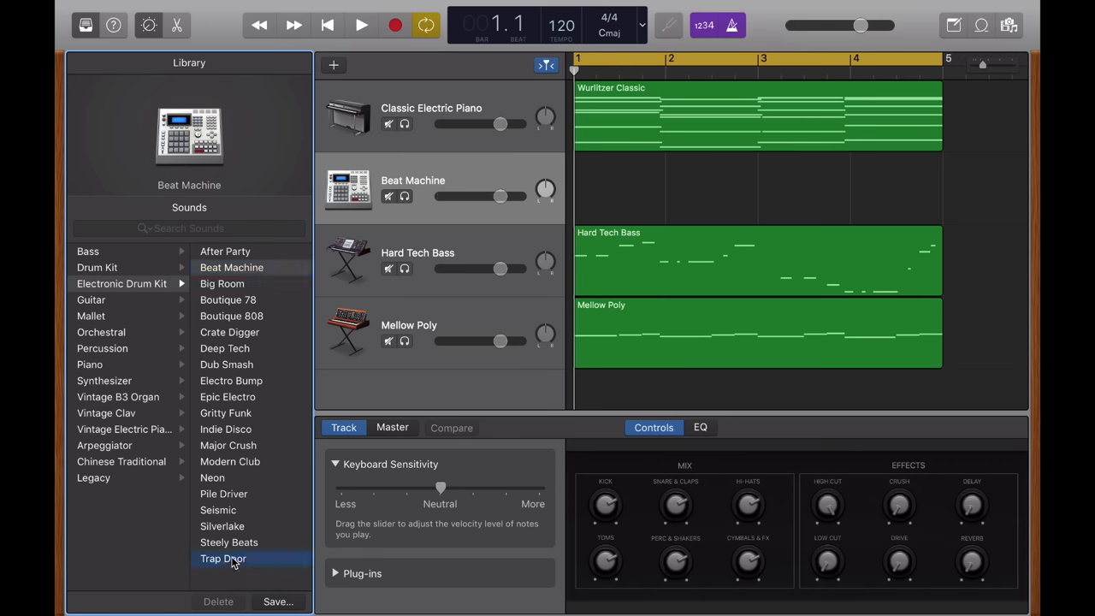
click(223, 558)
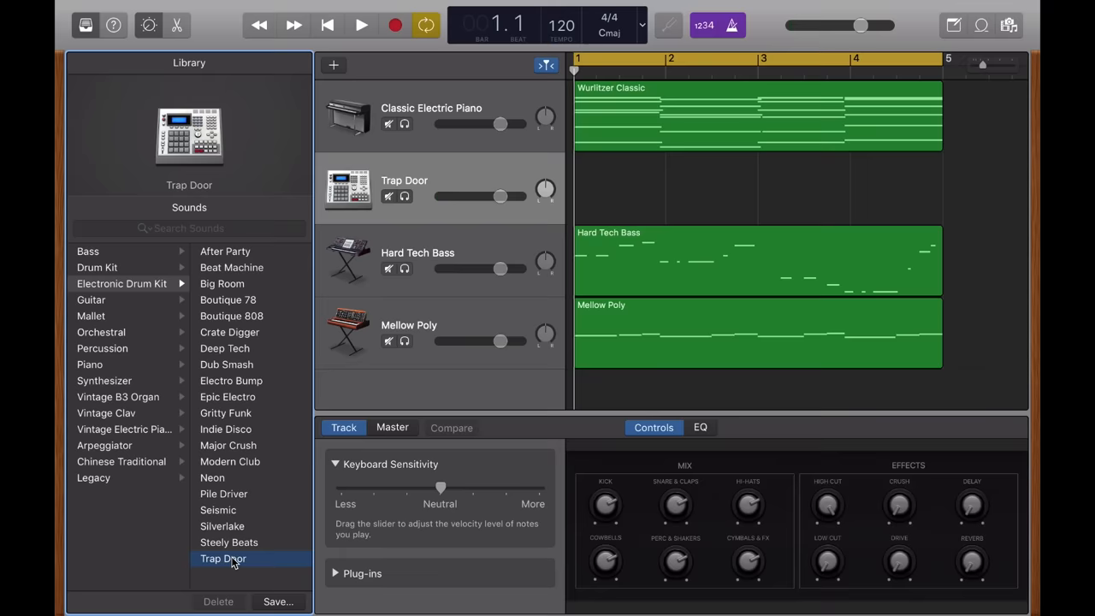
click(361, 25)
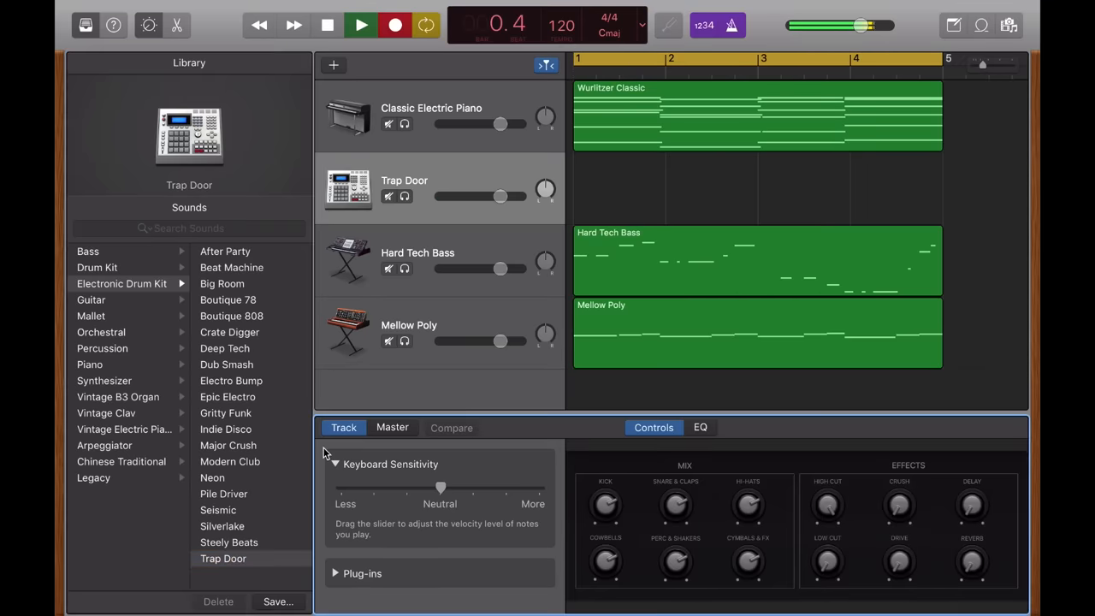